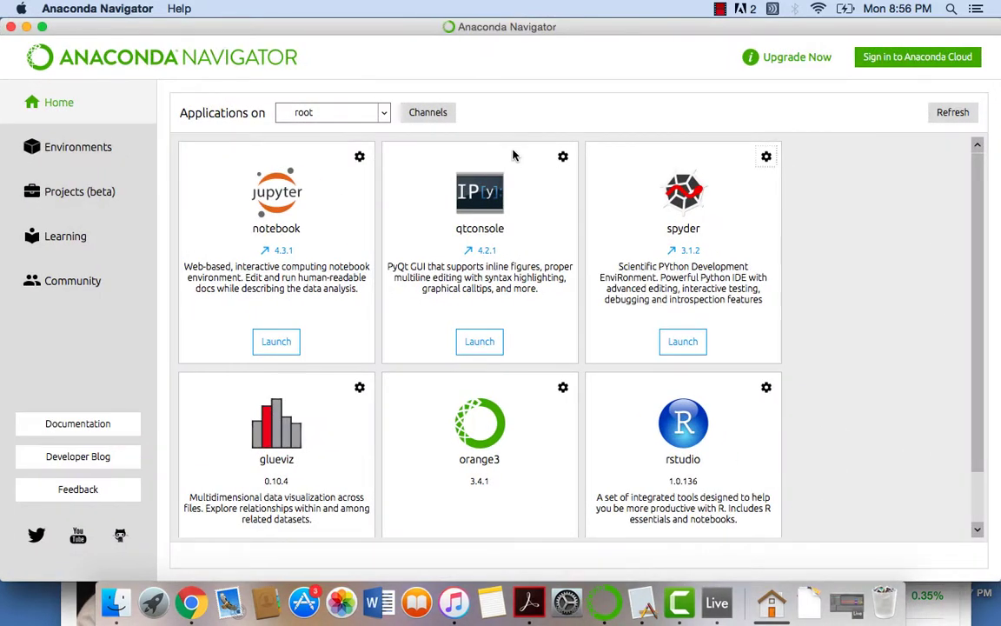
pyautogui.moveTo(643, 37)
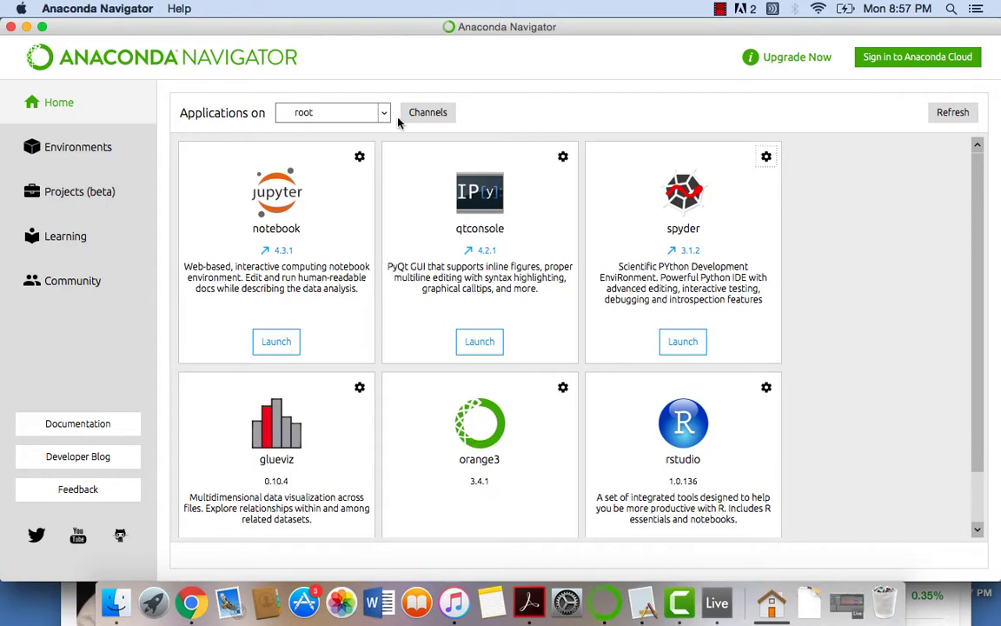
# Step: Launch Spyder from Anaconda Navigator with the new web.py editor file
pyautogui.click(383, 112)
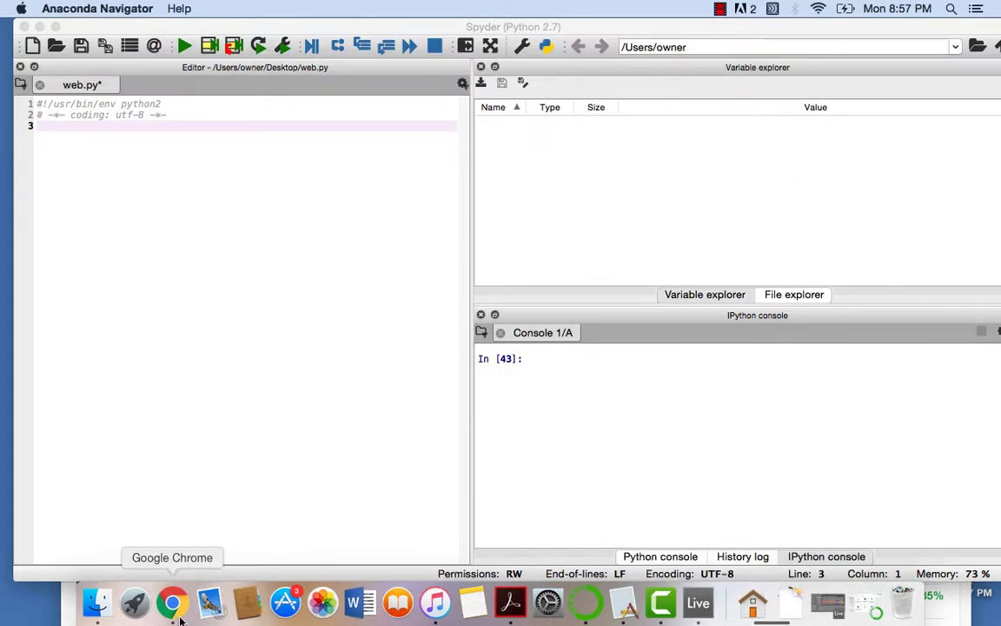
# Step: Bring up the S&P 500 quote page and browse its Historical Data price table
pyautogui.click(172, 601)
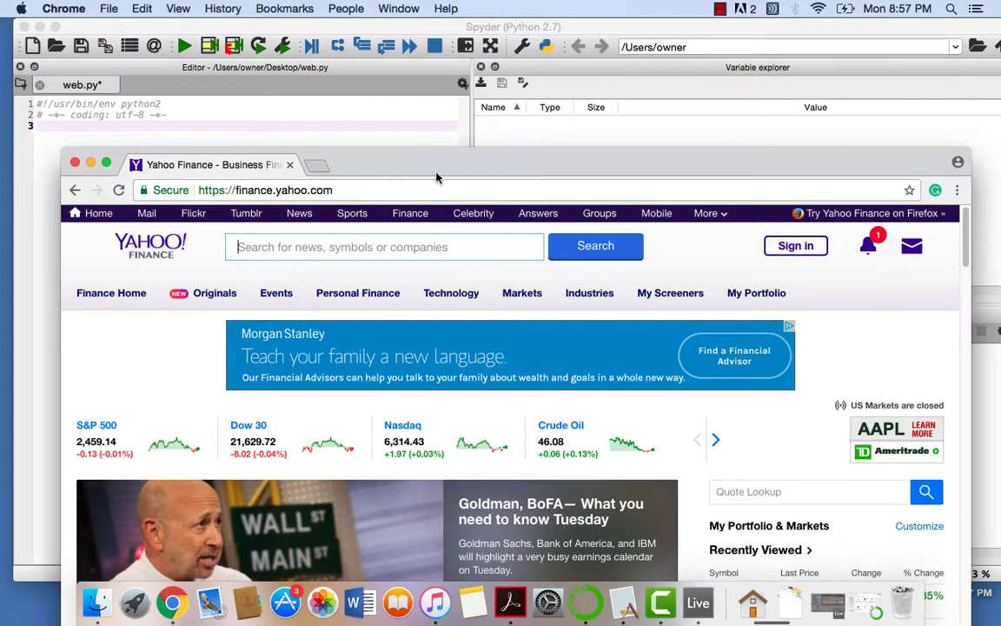
pyautogui.moveTo(460, 160)
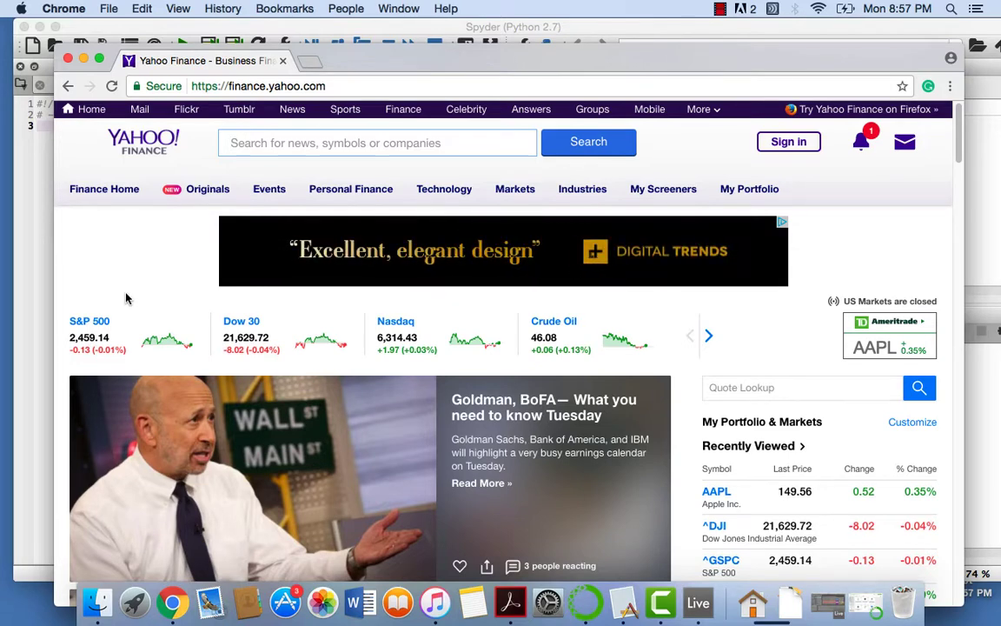
pyautogui.click(90, 337)
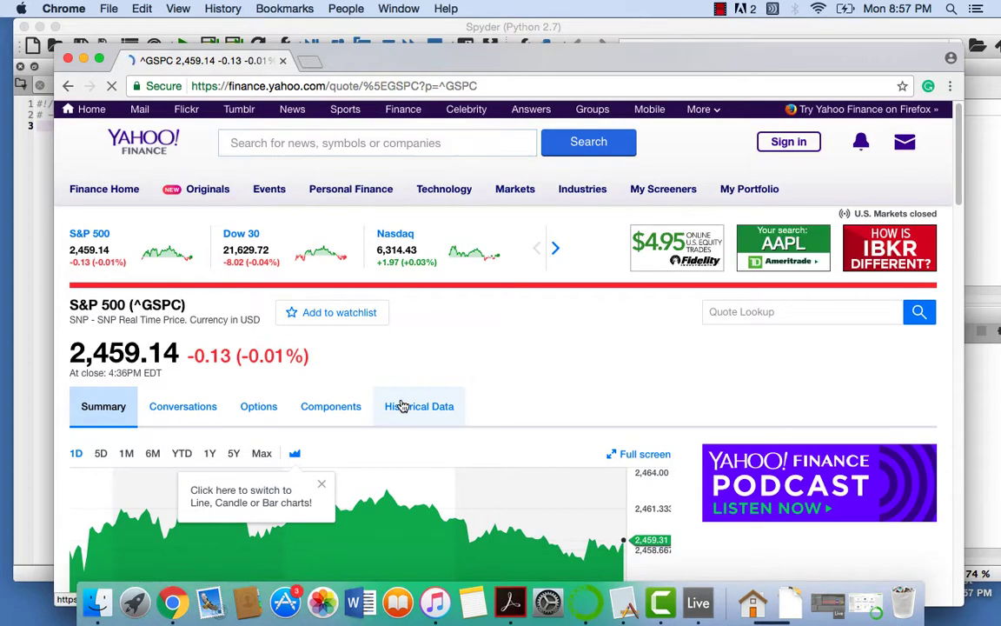
pyautogui.click(419, 407)
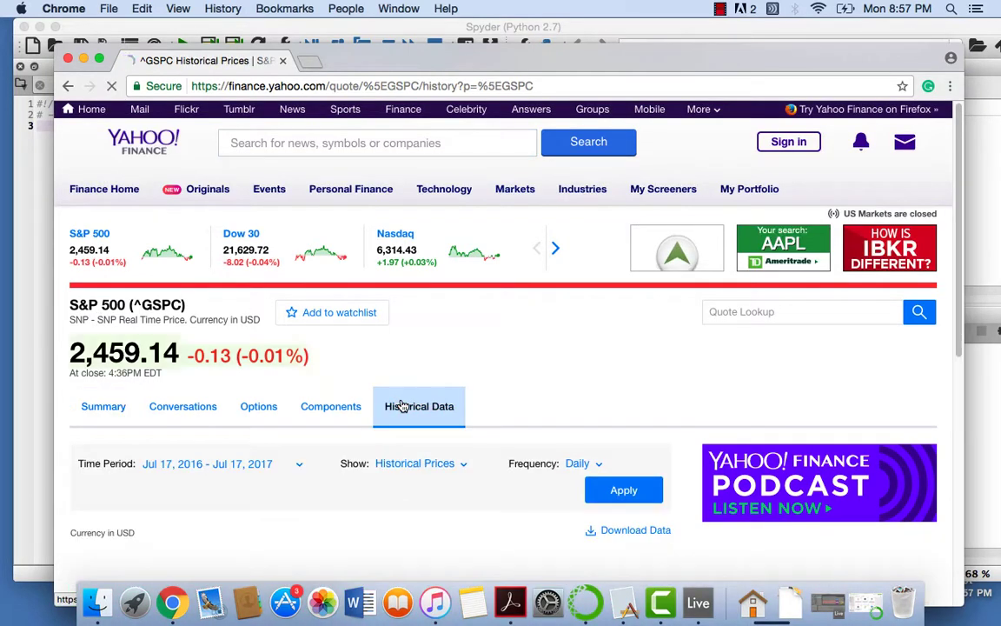
pyautogui.scroll(-3)
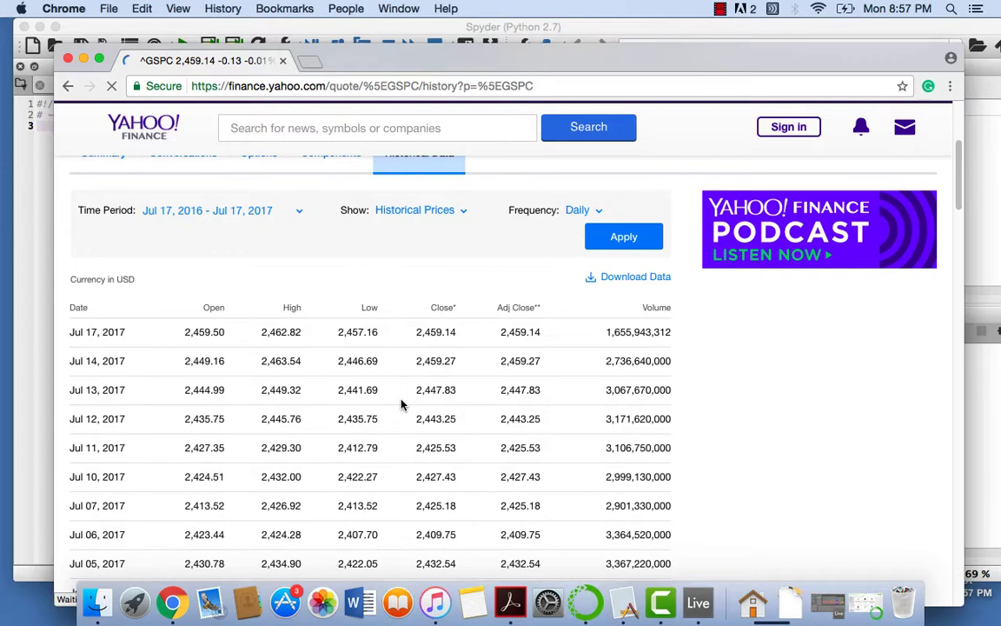
pyautogui.doubleClick(520, 360)
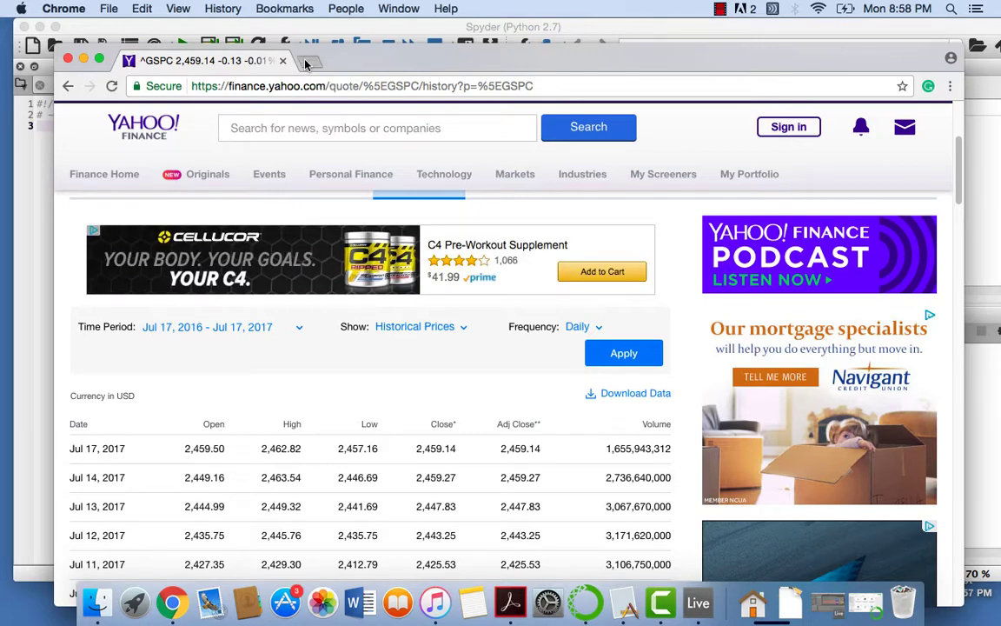
# Step: Start a second browser tab on Google
pyautogui.click(306, 67)
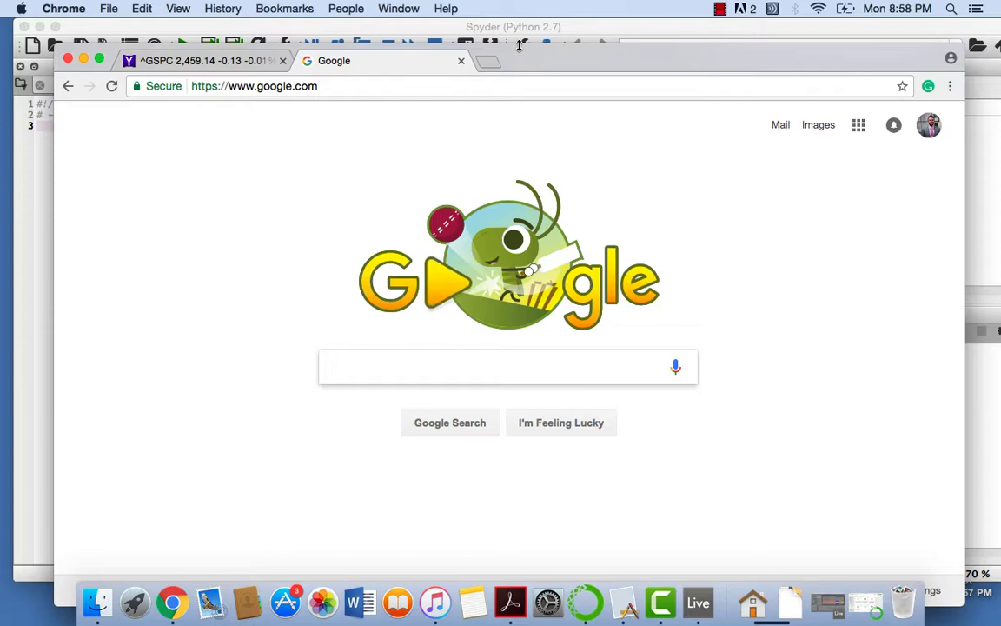
# Step: Search Google for 'seeking alpha terms and conditions'
pyautogui.write('morning')
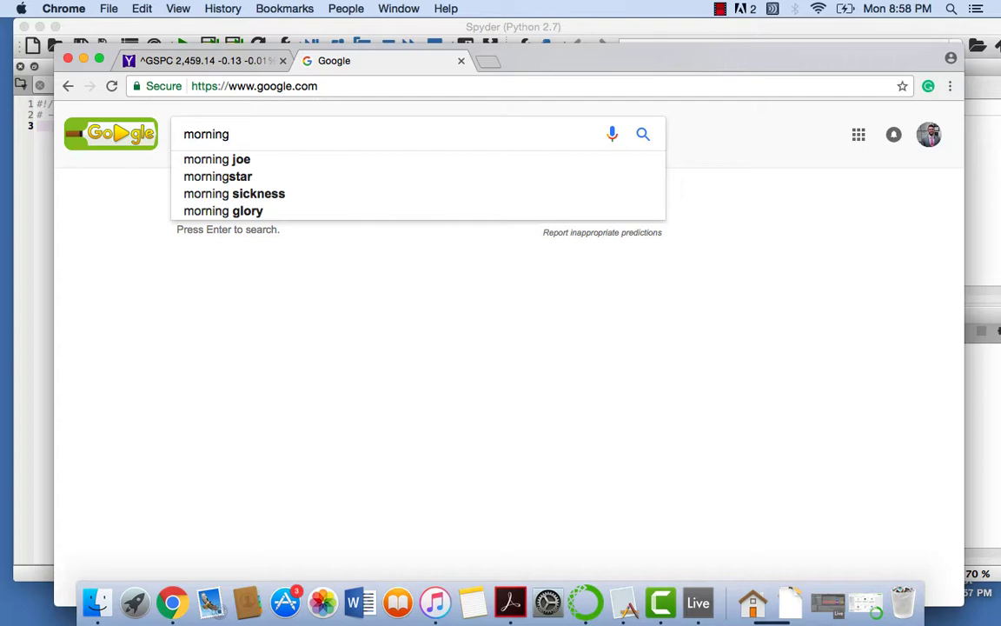
pyautogui.click(218, 177)
pyautogui.write('s')
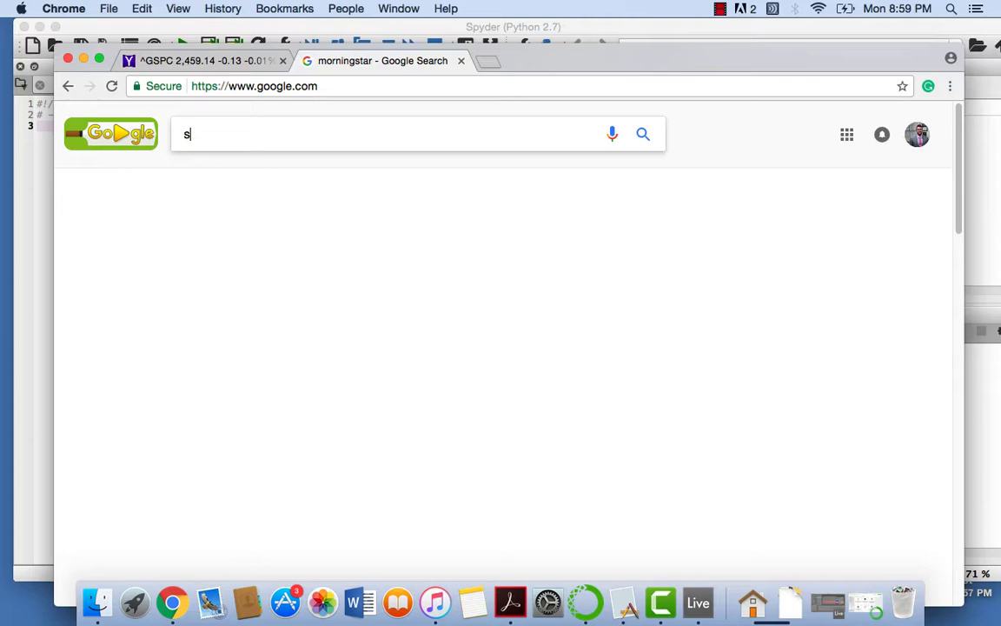
pyautogui.write('eeking alpha terms a')
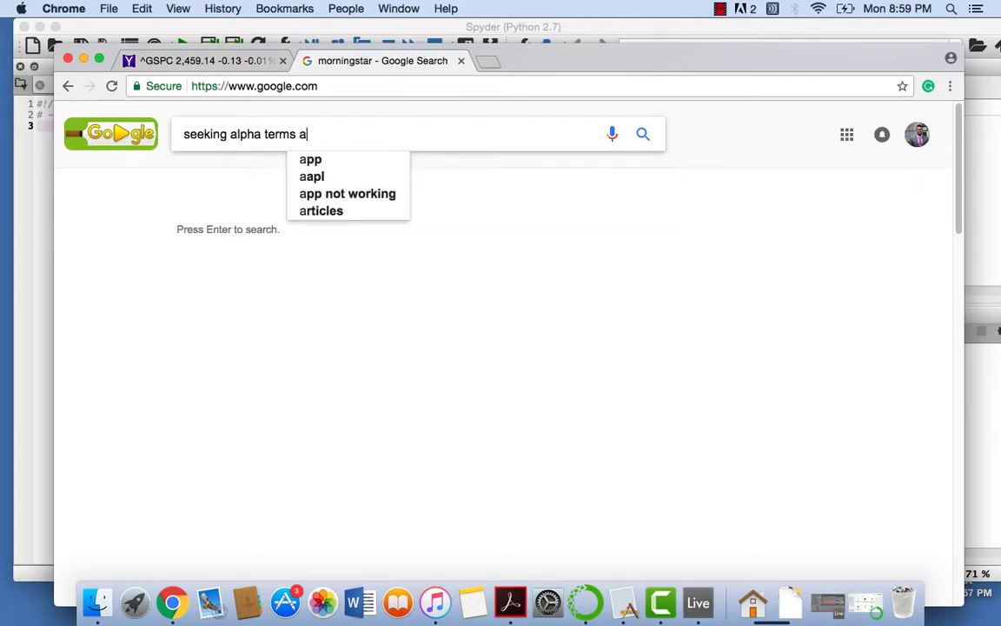
pyautogui.write('nd conditions')
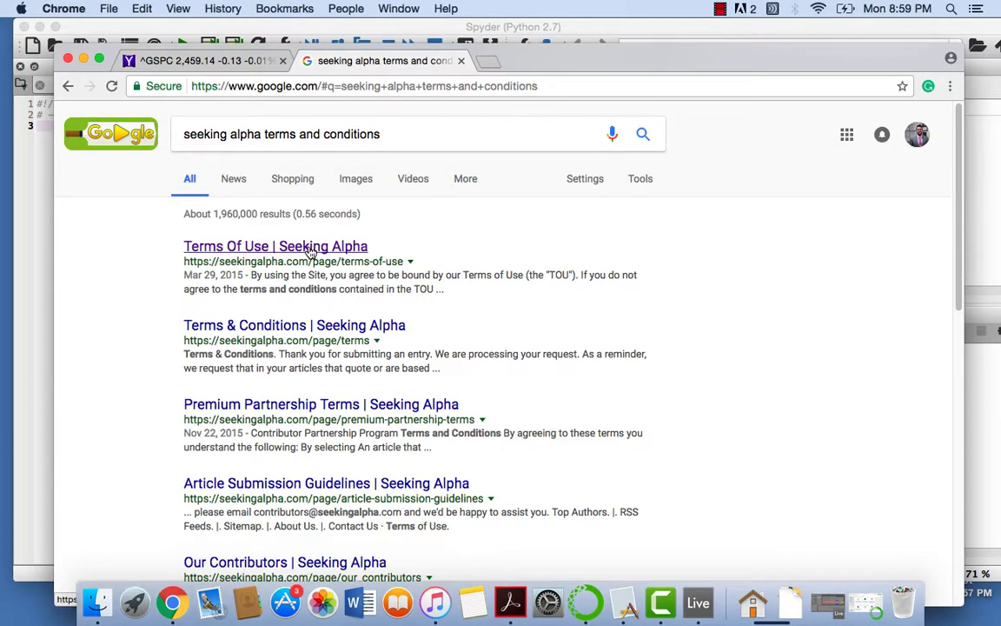
# Step: On Seeking Alpha's Terms of Use page, find 'cra' and highlight the robots and scraping clause
pyautogui.click(275, 247)
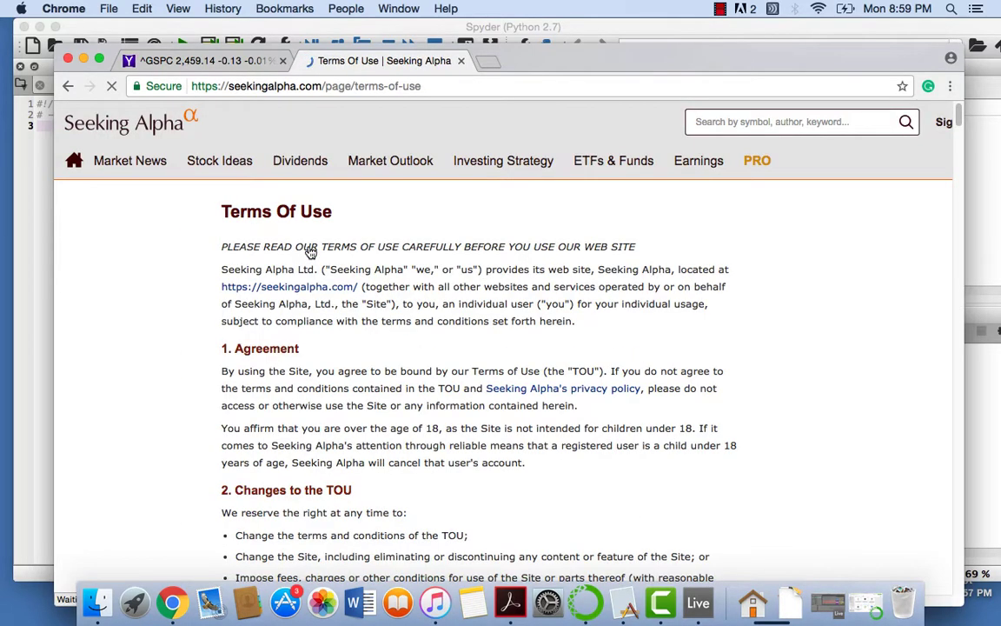
pyautogui.write('divid')
pyautogui.write('web s')
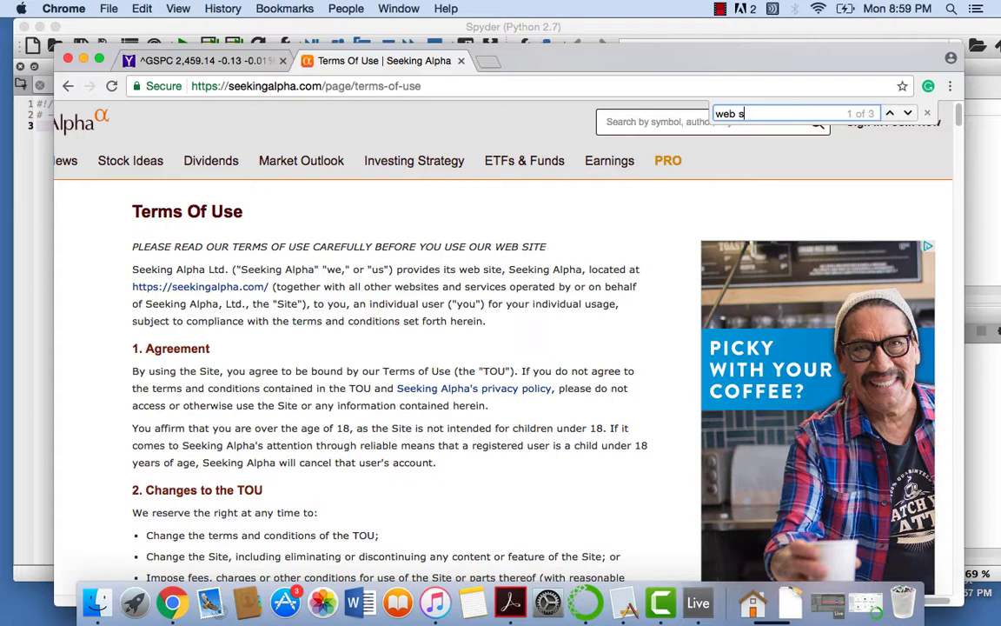
pyautogui.write('cra')
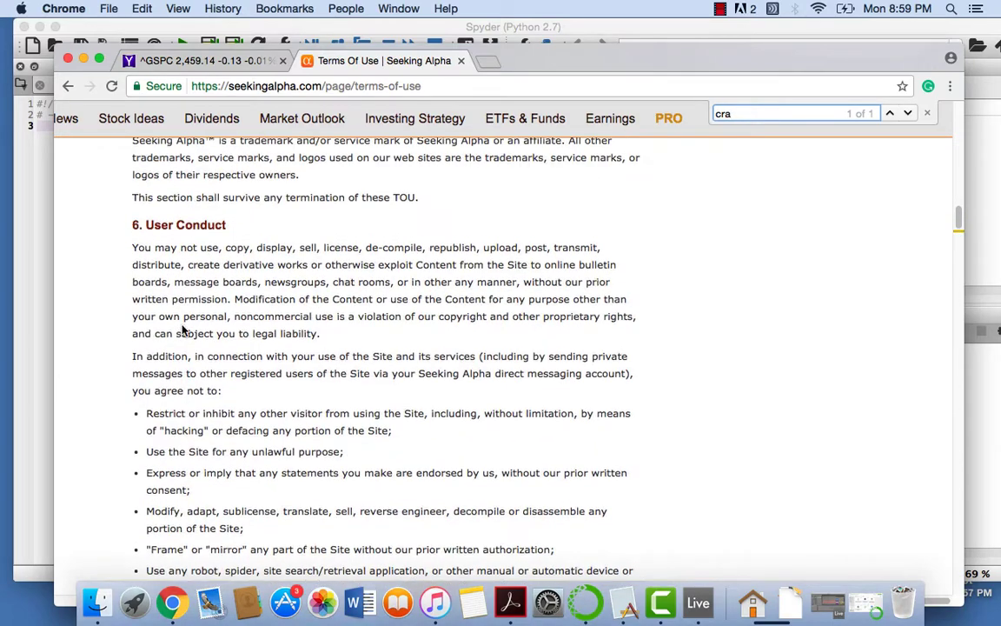
pyautogui.scroll(-3)
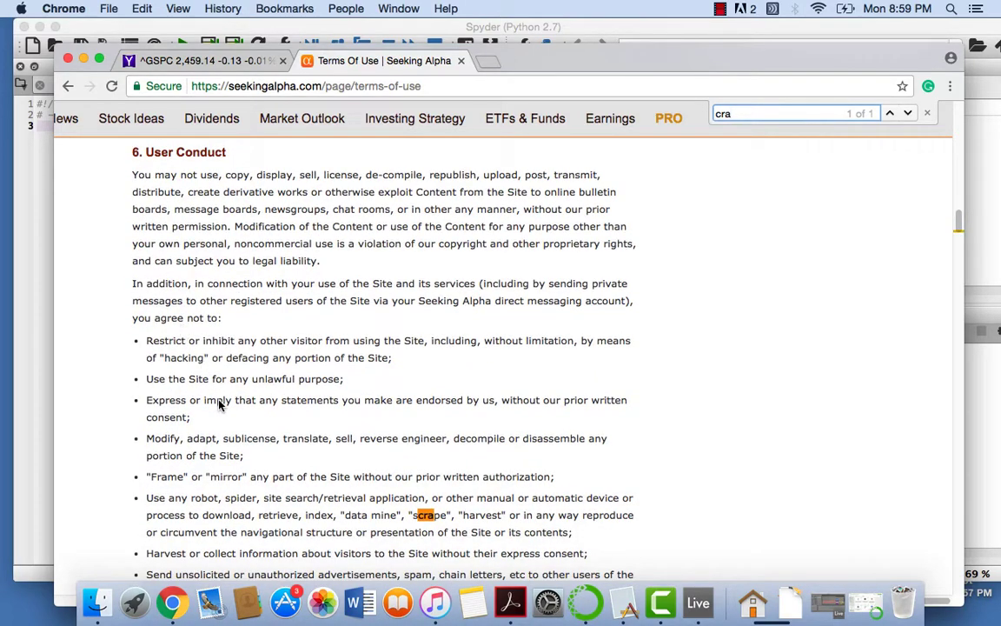
pyautogui.scroll(-3)
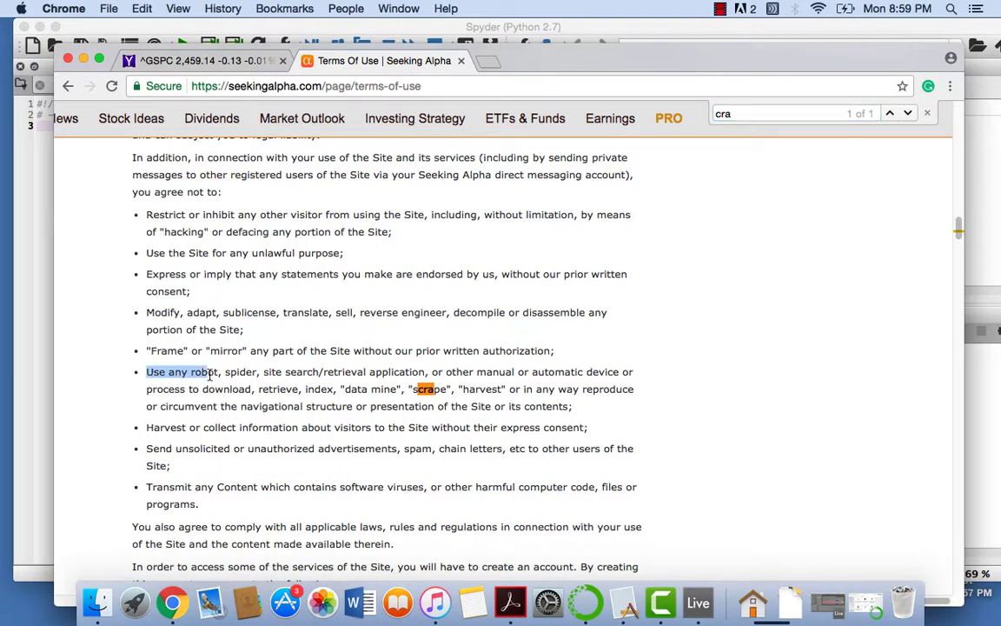
pyautogui.moveTo(146, 372); pyautogui.dragTo(557, 390)
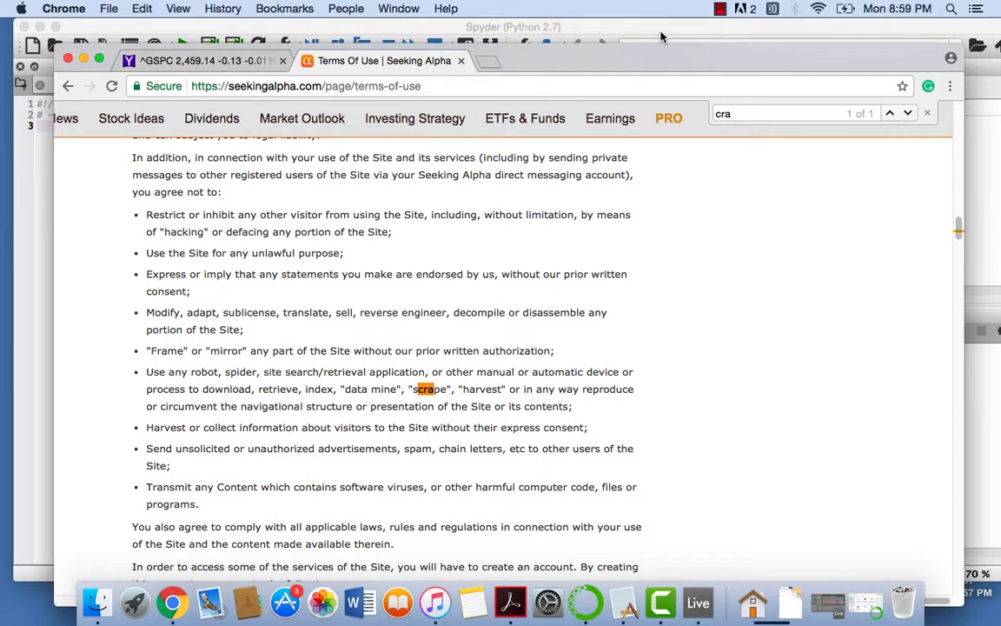
pyautogui.moveTo(486, 99)
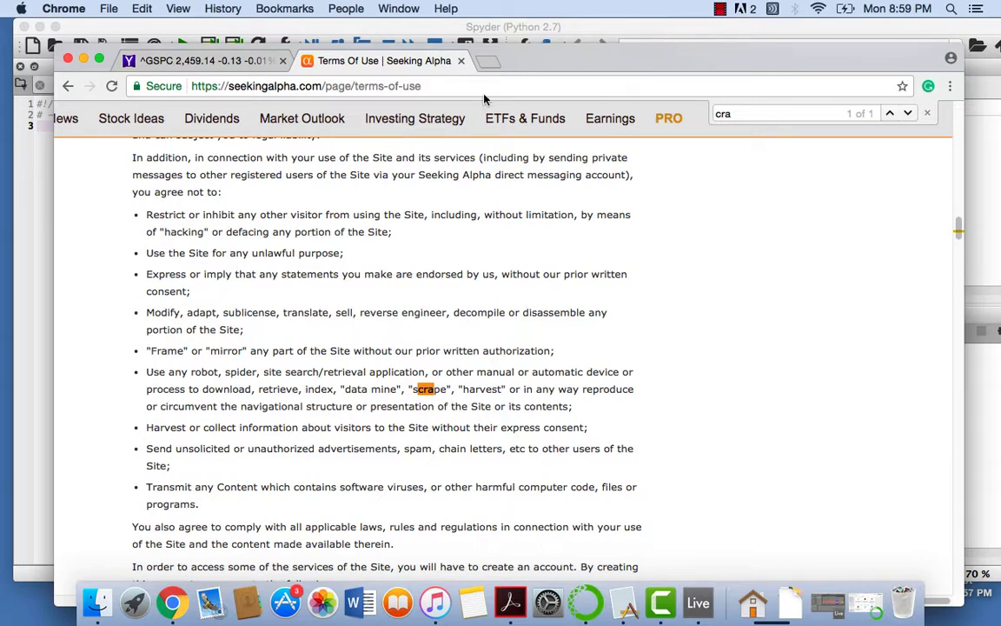
# Step: Return to the Yahoo Finance S&P 500 historical prices tab
pyautogui.click(205, 59)
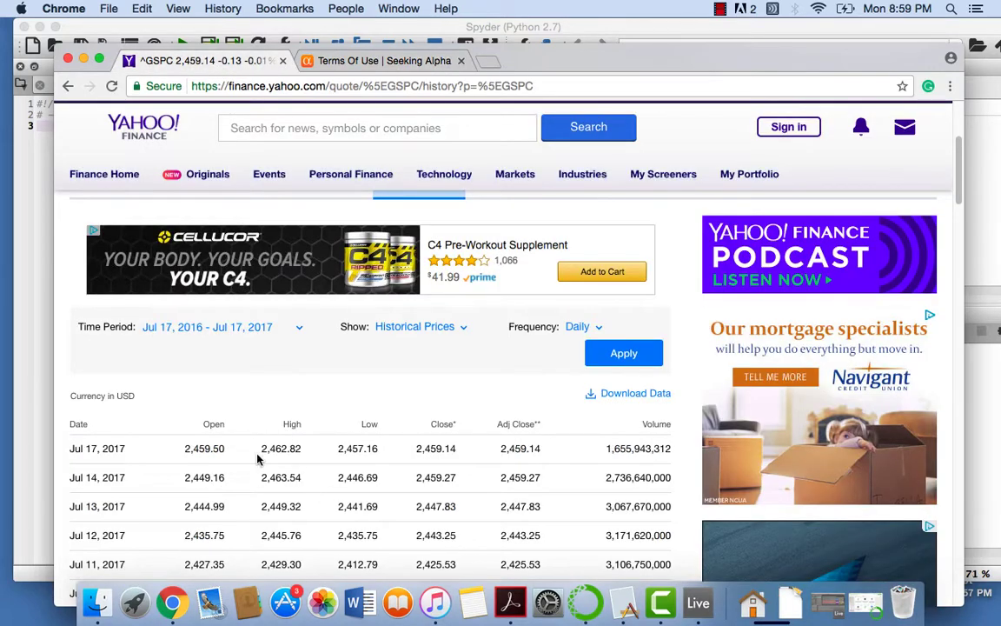
pyautogui.moveTo(566, 492)
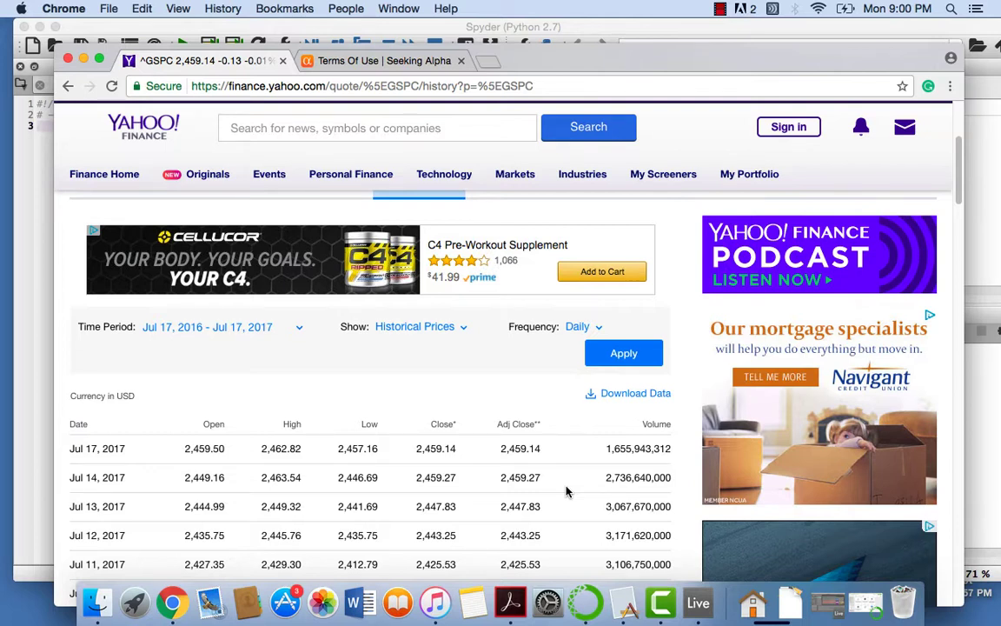
pyautogui.moveTo(542, 466)
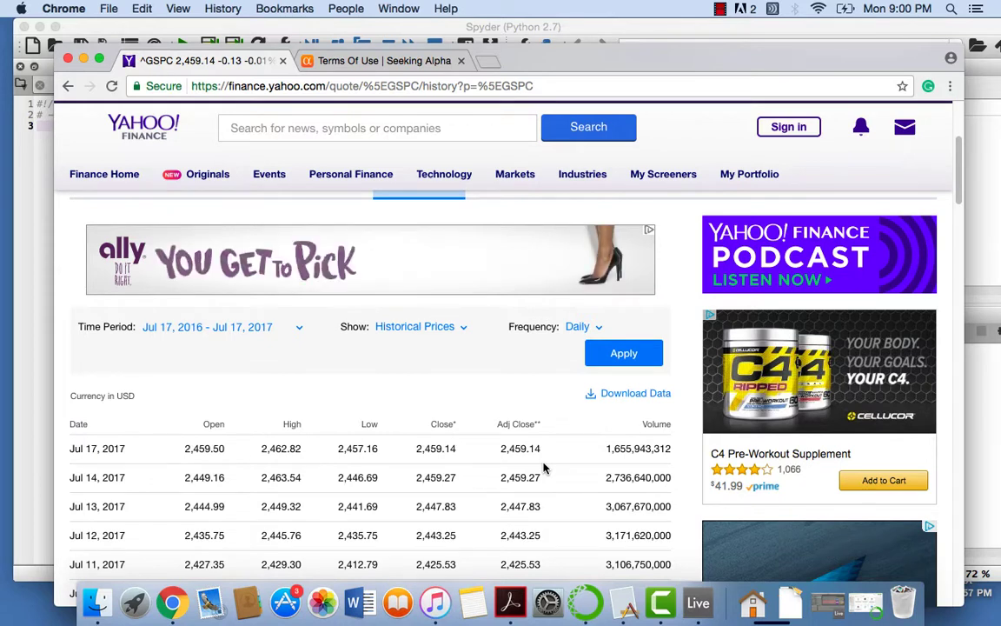
pyautogui.moveTo(548, 111)
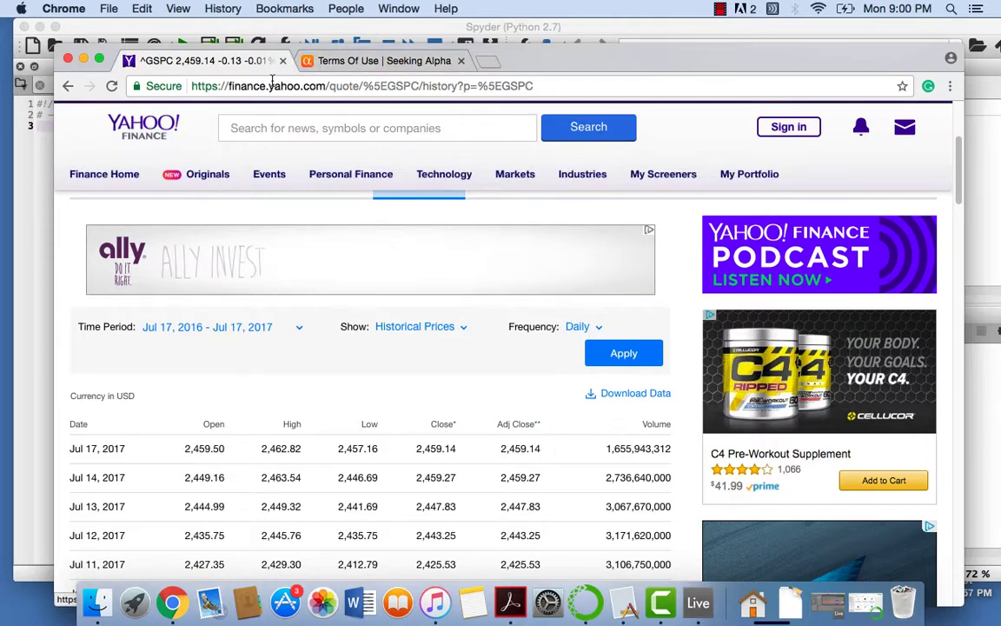
# Step: From the Yahoo Finance home page, look up the AAPL quote
pyautogui.click(362, 85)
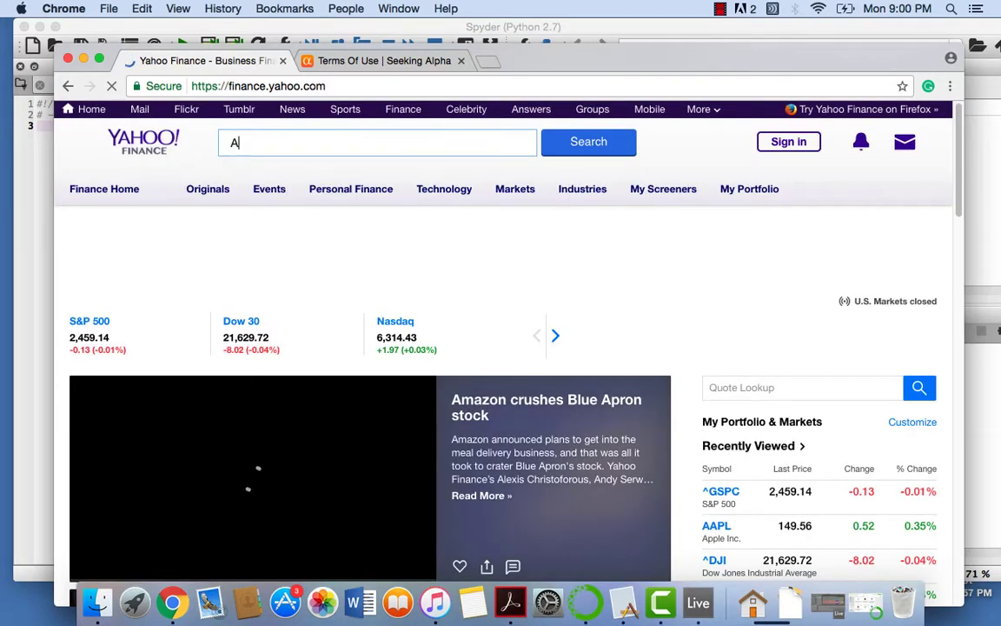
pyautogui.write('APL')
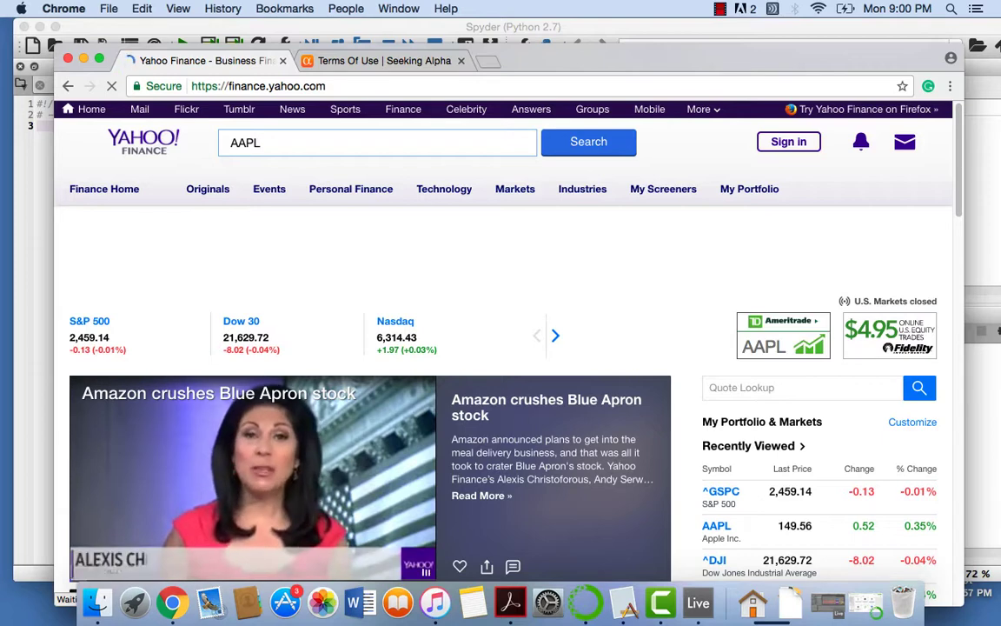
pyautogui.click(588, 142)
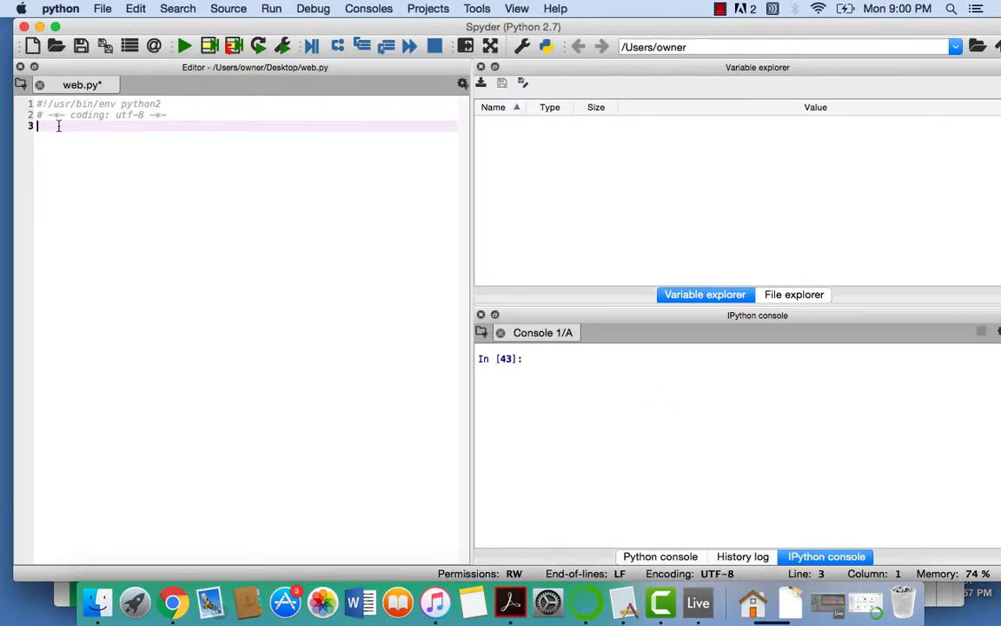
# Step: Define the url string and add 'import urllib2' and 'from urllib2 import urlopen' above it
pyautogui.write('url')
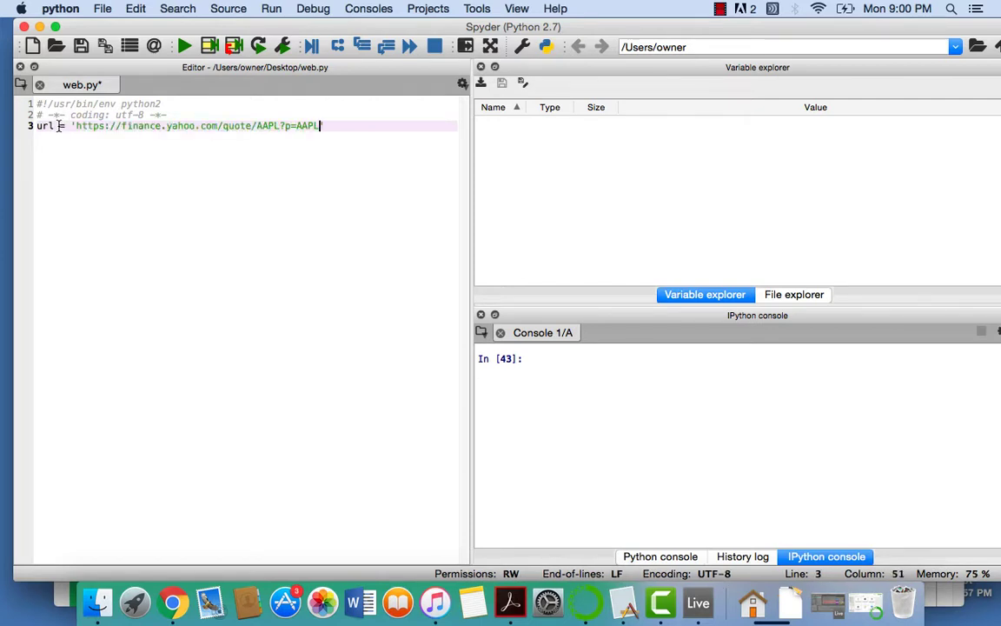
pyautogui.write("'")
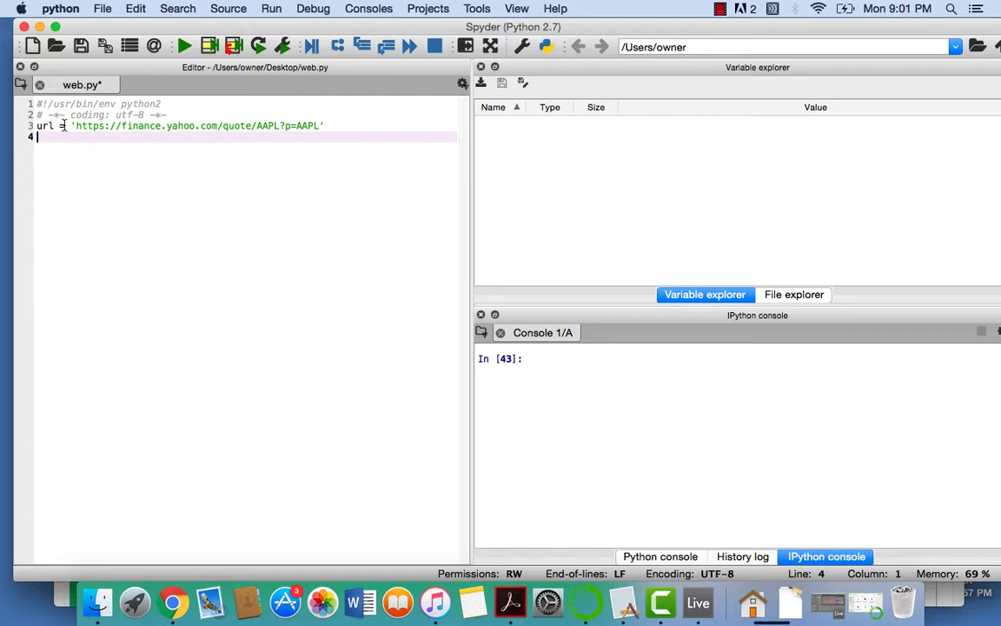
pyautogui.press('Enter')
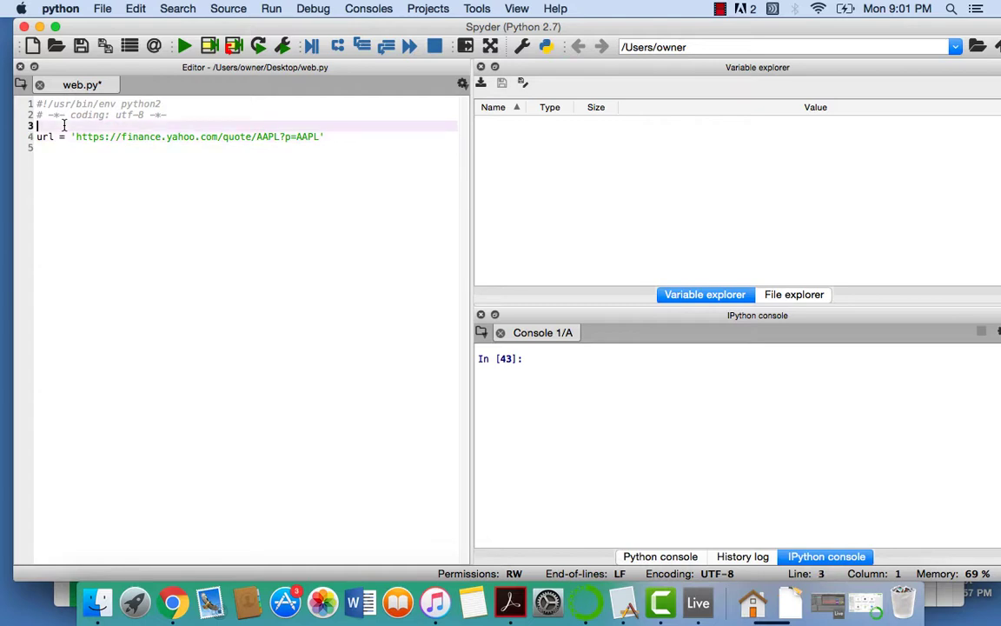
pyautogui.write('import')
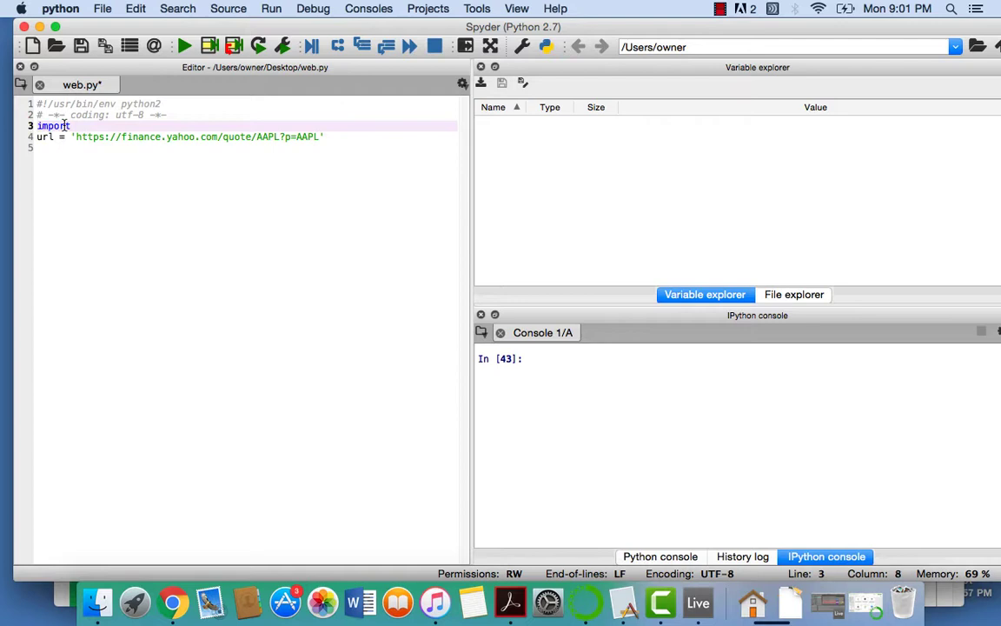
pyautogui.write('urllib2')
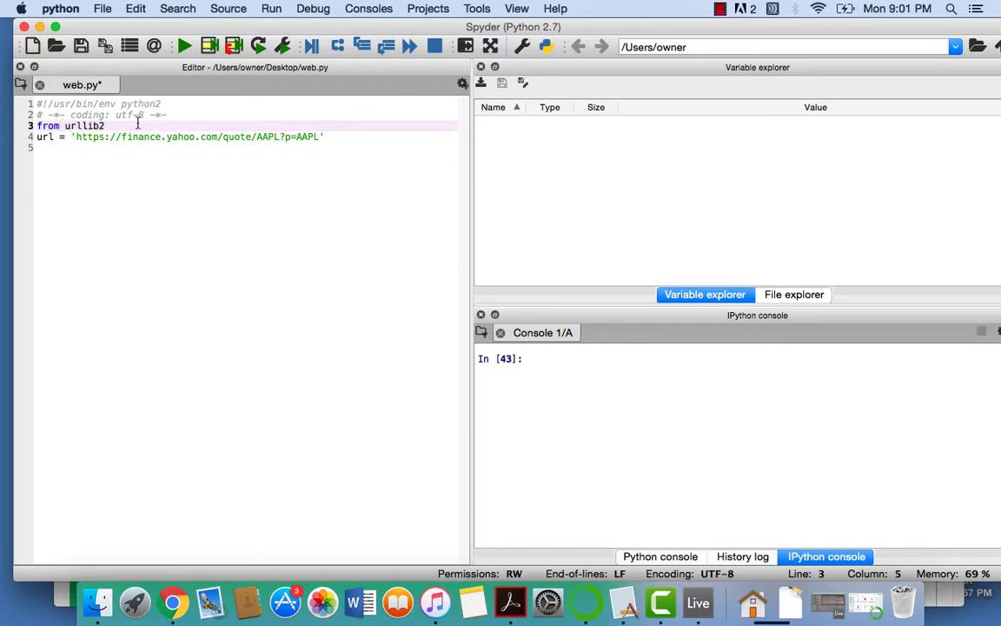
pyautogui.write('import')
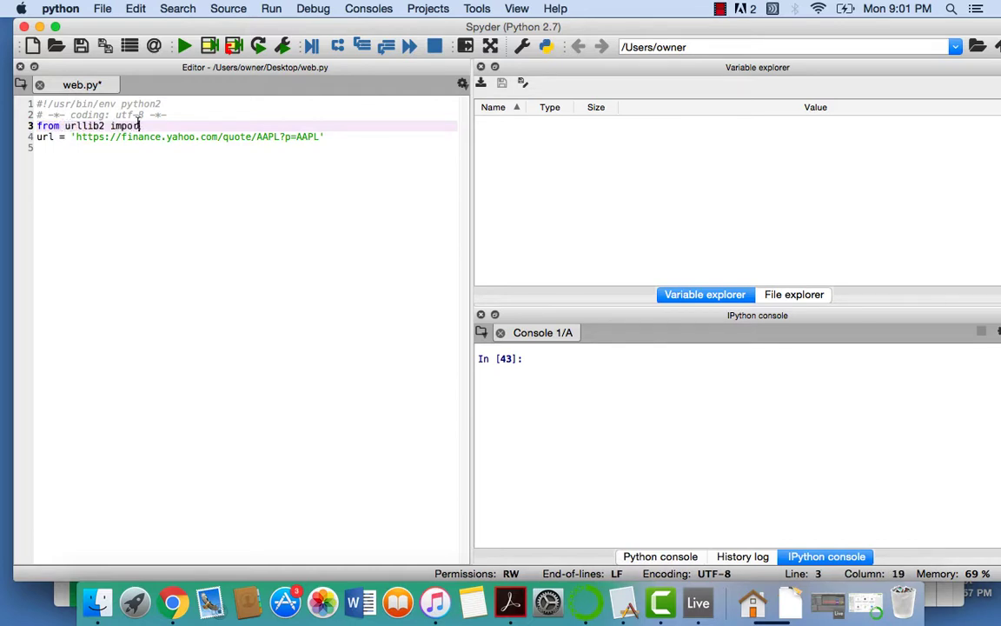
pyautogui.write('urlopen')
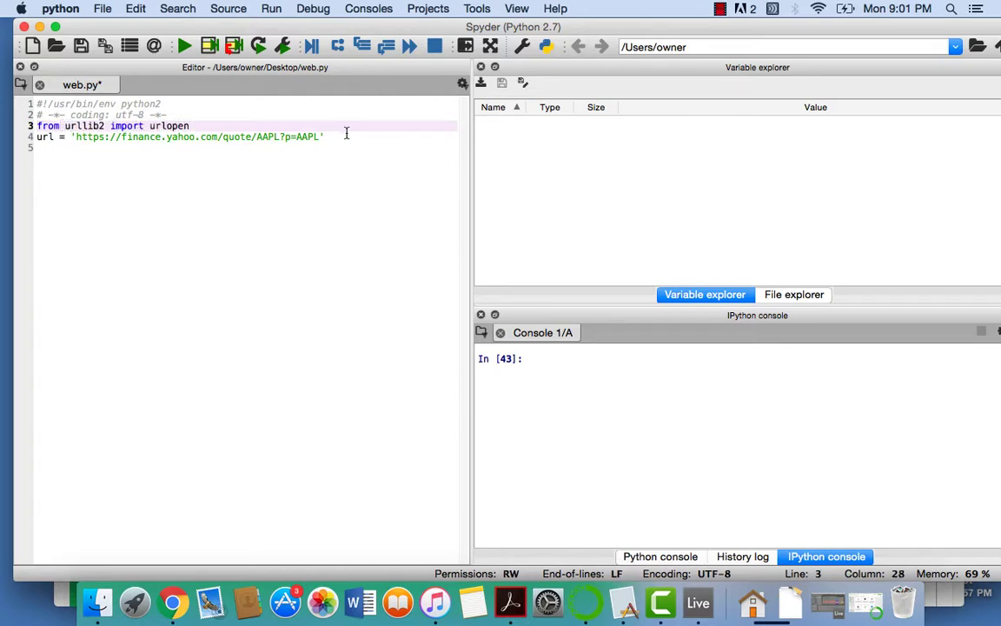
# Step: Add html = urllib2.urlopen(url).read() and print html, then run the script
pyautogui.press('enter')
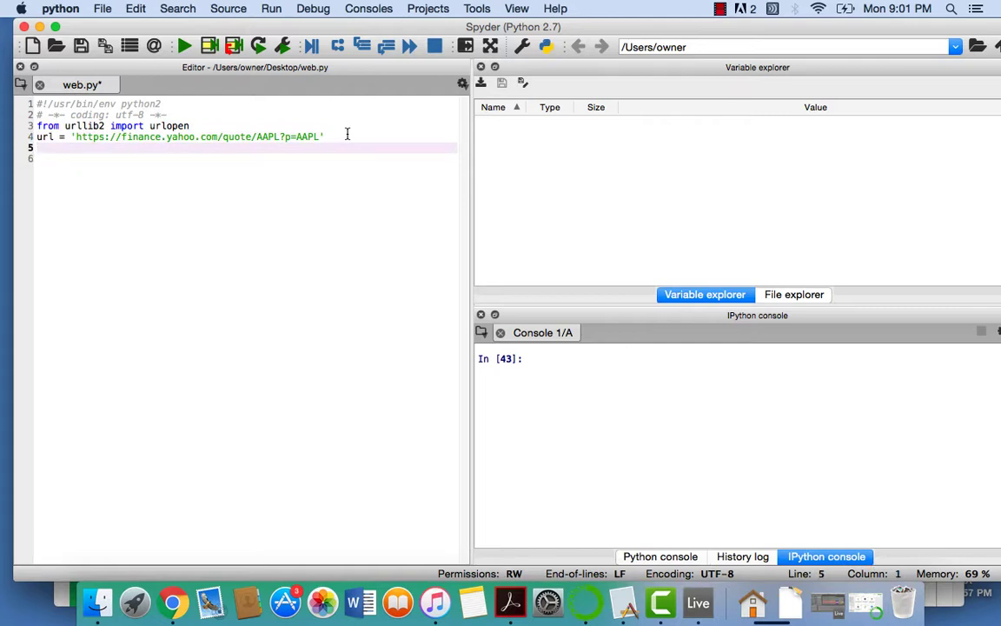
pyautogui.write('html =')
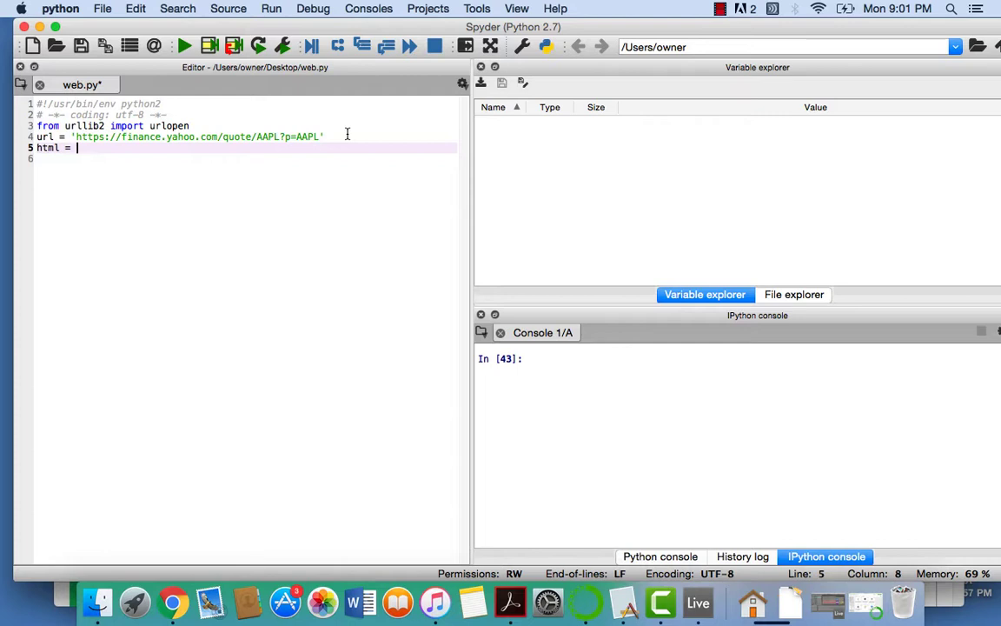
pyautogui.write('urllib2.ulr')
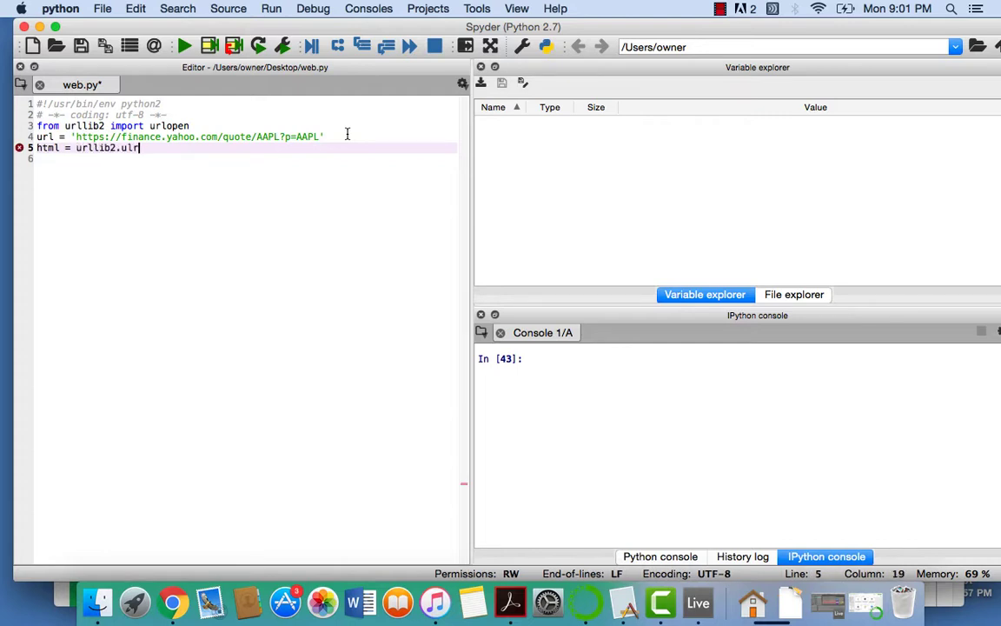
pyautogui.write('open(url).r')
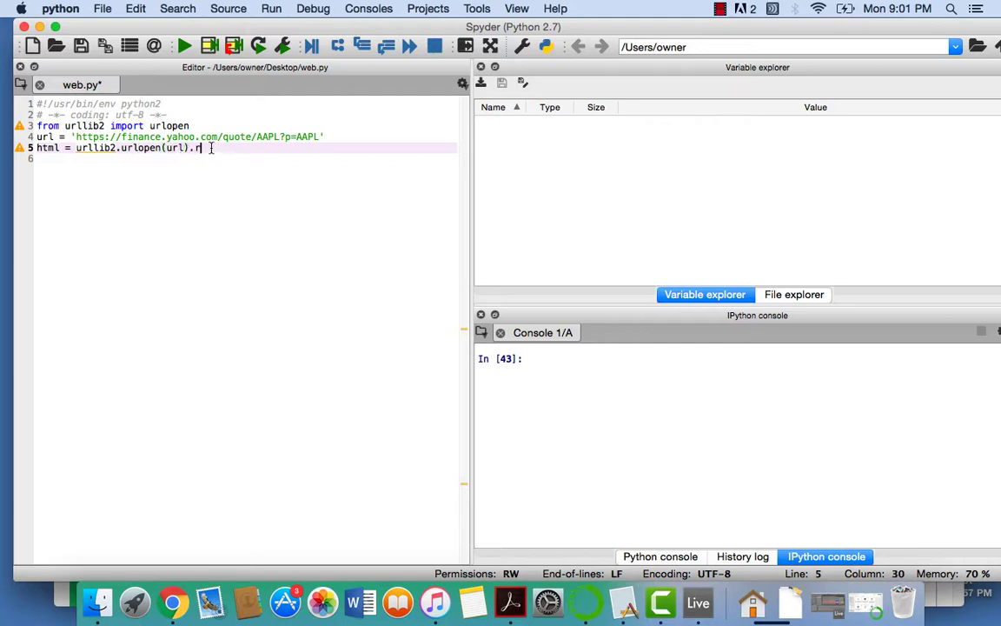
pyautogui.write('ead()')
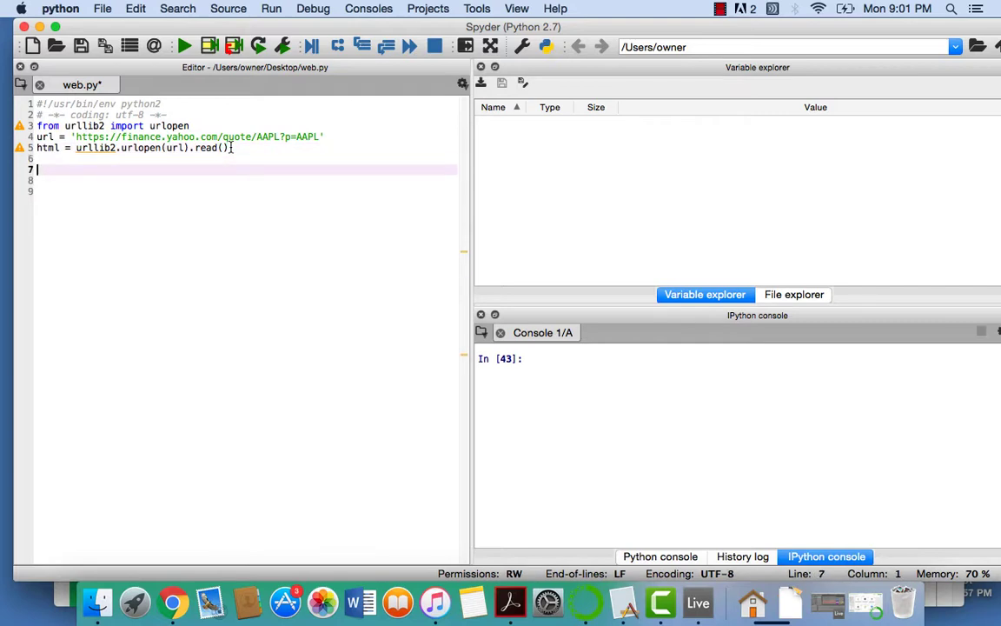
pyautogui.write('p[]')
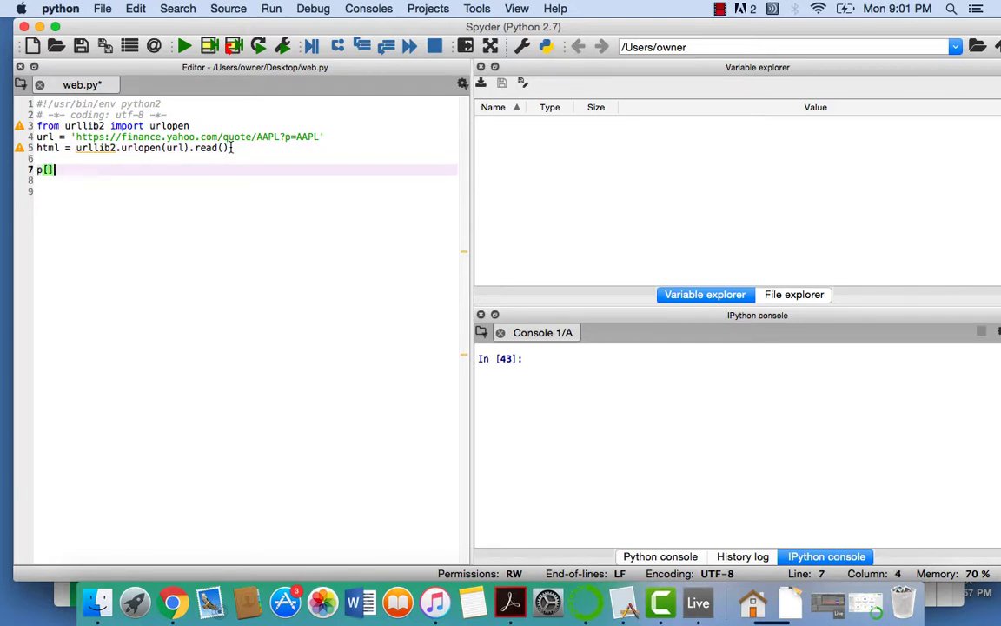
pyautogui.write('rint ht')
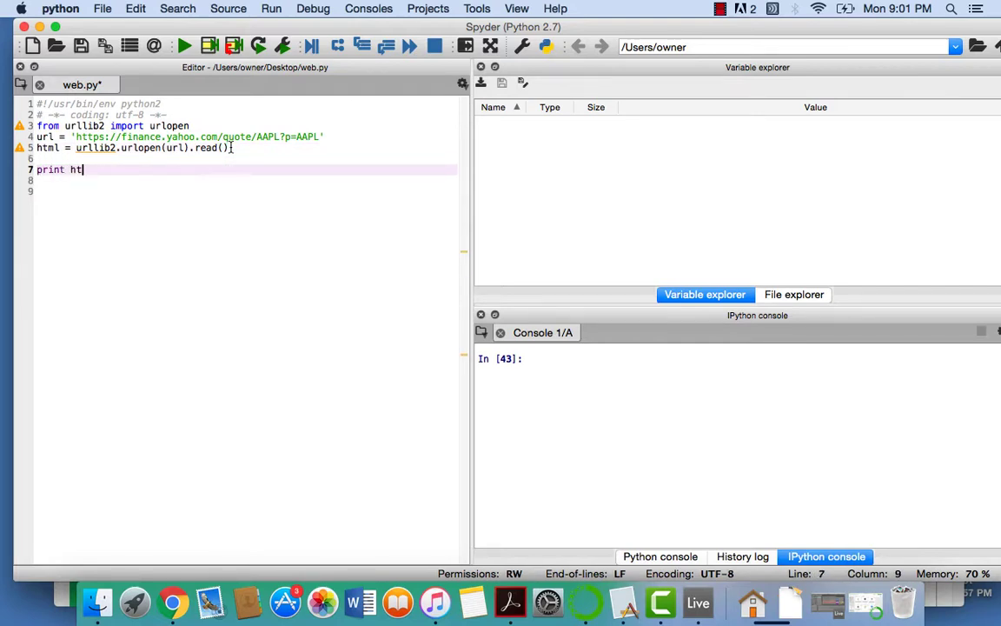
pyautogui.click(185, 46)
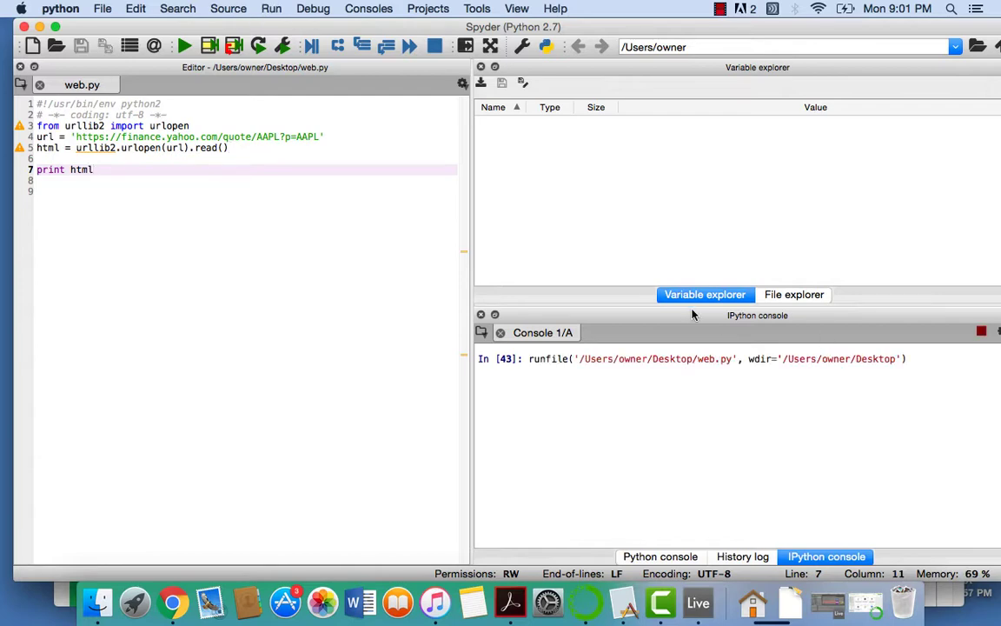
# Step: Let web.py finish printing the AAPL page HTML, then switch to the browser
pyautogui.click(185, 45)
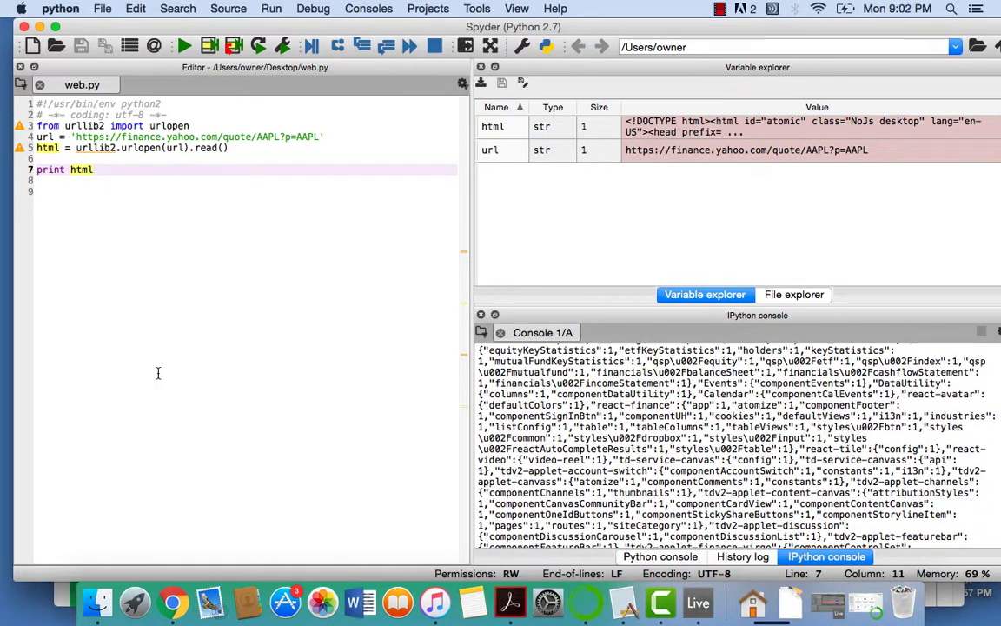
pyautogui.moveTo(174, 601)
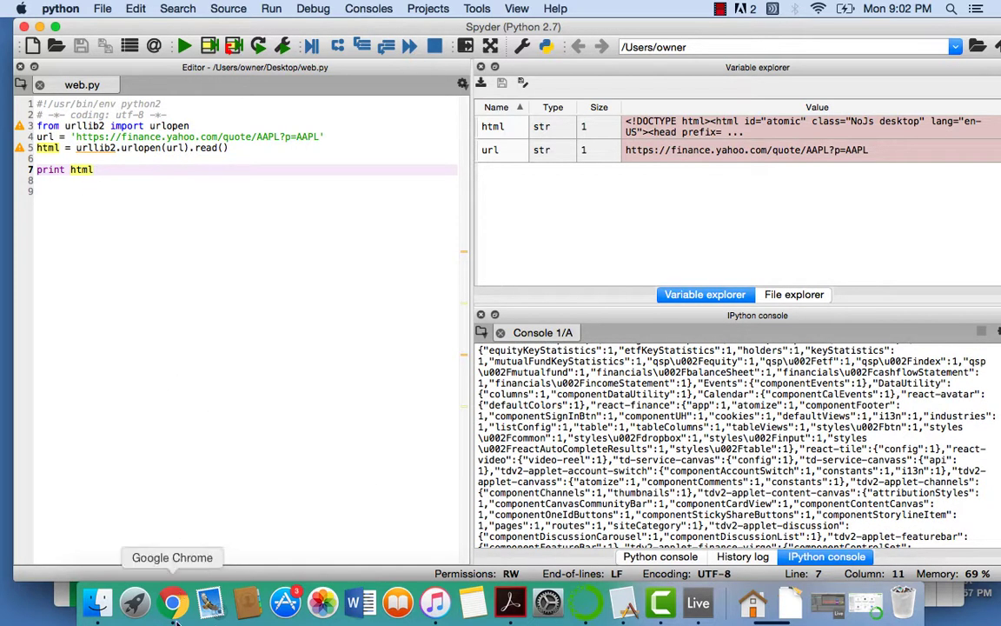
pyautogui.click(174, 602)
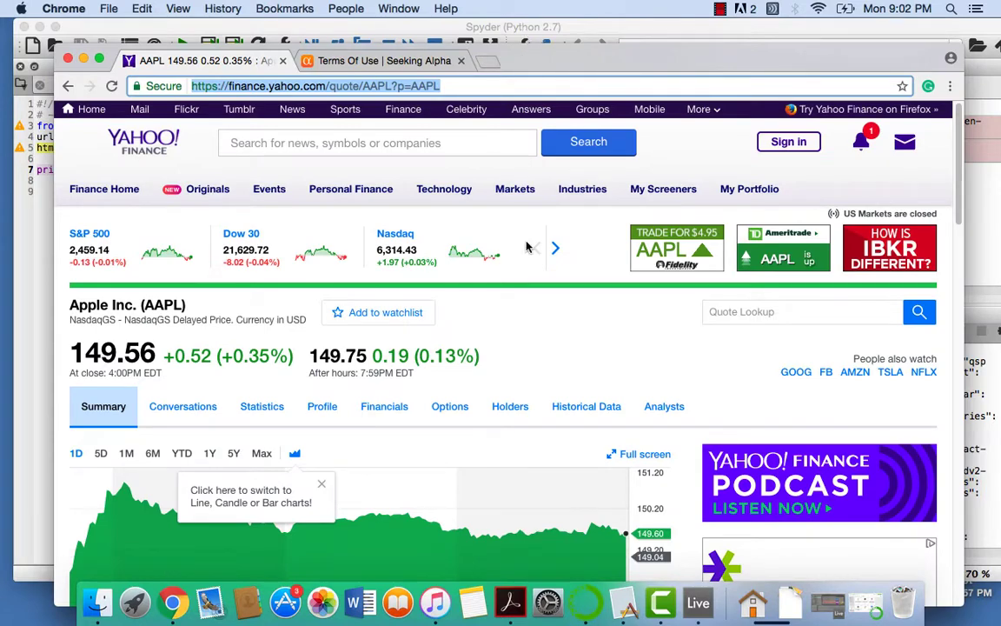
# Step: Scroll the AAPL quote page to the statistics table and right-click the Beta label
pyautogui.scroll(-3)
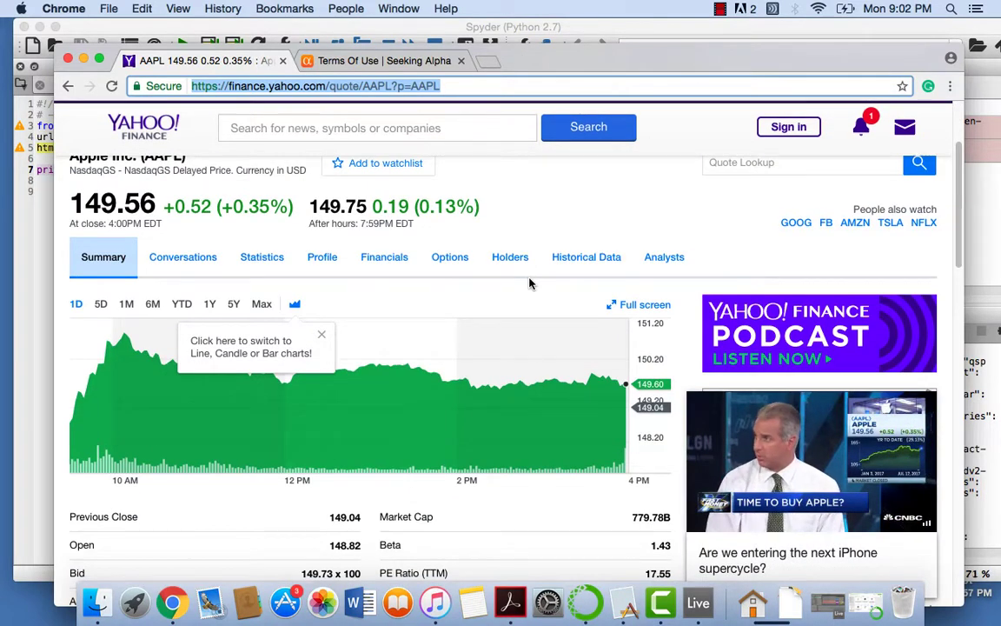
pyautogui.scroll(-3)
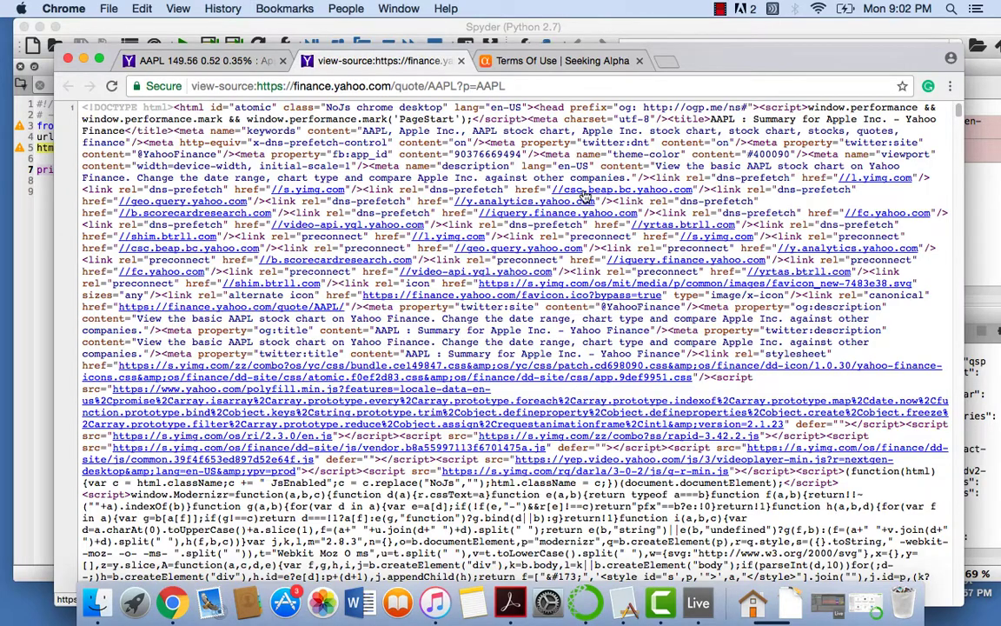
pyautogui.scroll(-3)
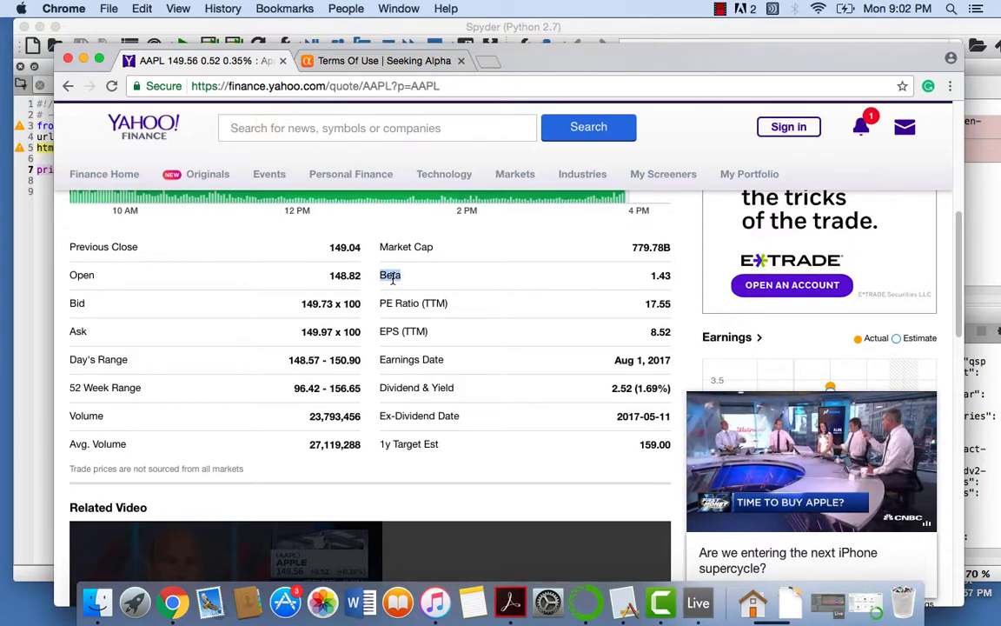
pyautogui.rightClick(390, 275)
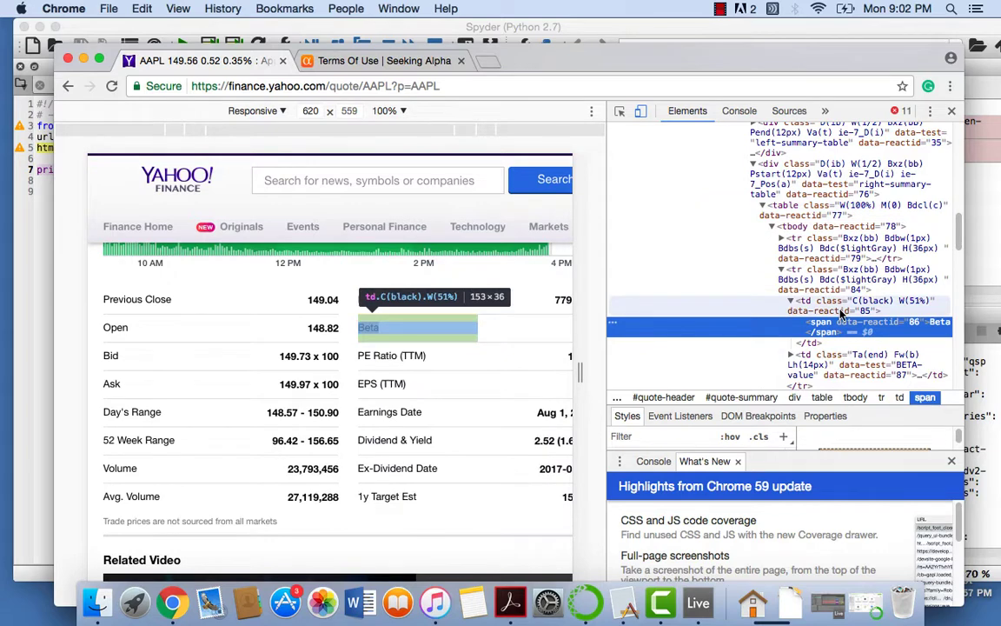
# Step: Inspect the span element holding Beta in DevTools, then close the developer tools
pyautogui.click(824, 111)
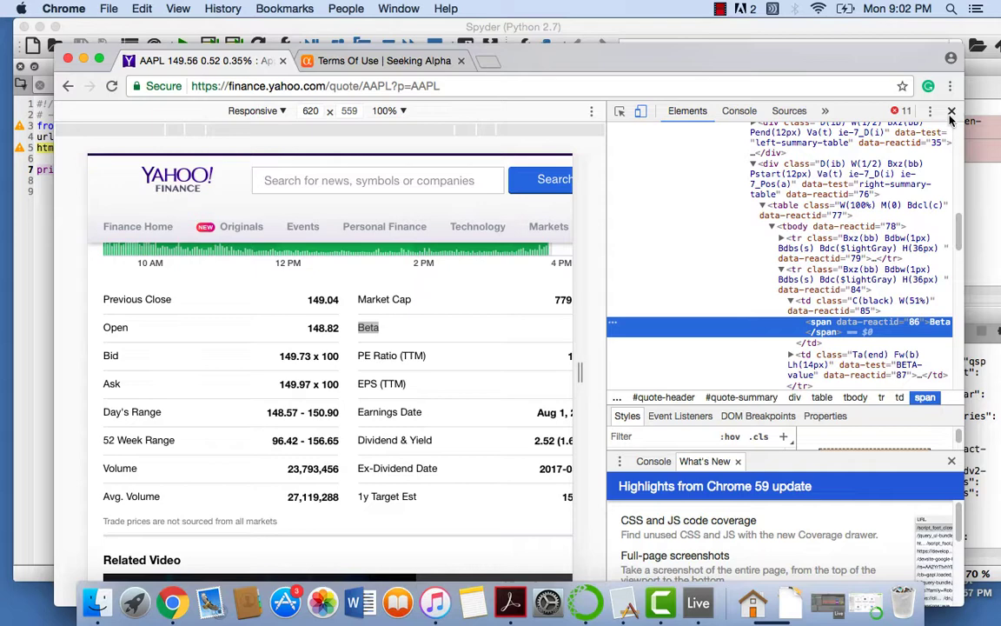
pyautogui.click(951, 112)
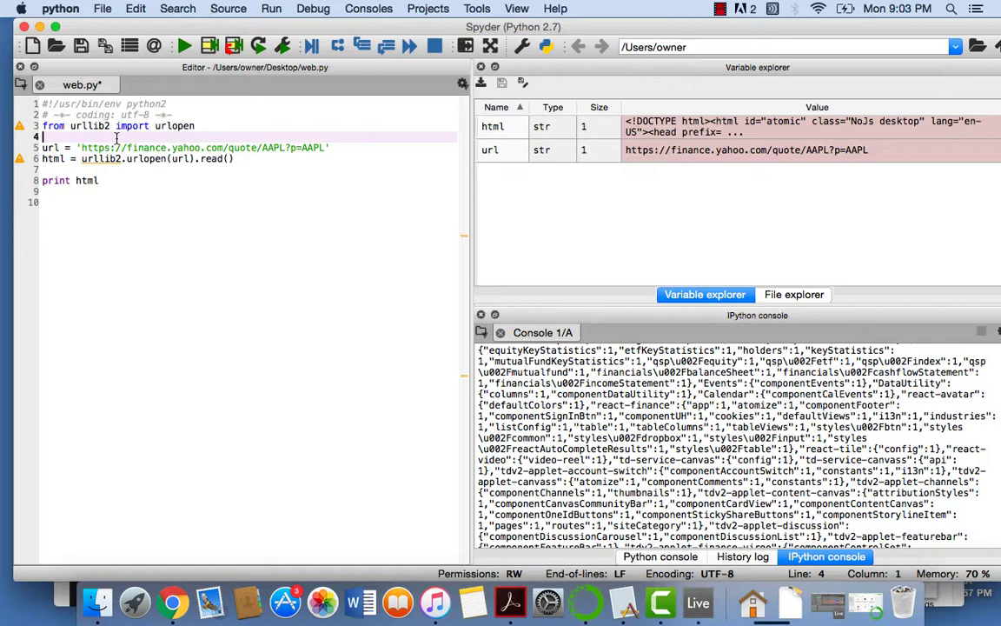
# Step: Add 'import requests' and 'import mechanize' to web.py, dropping the urllib2 fetch line
pyautogui.write('import rw')
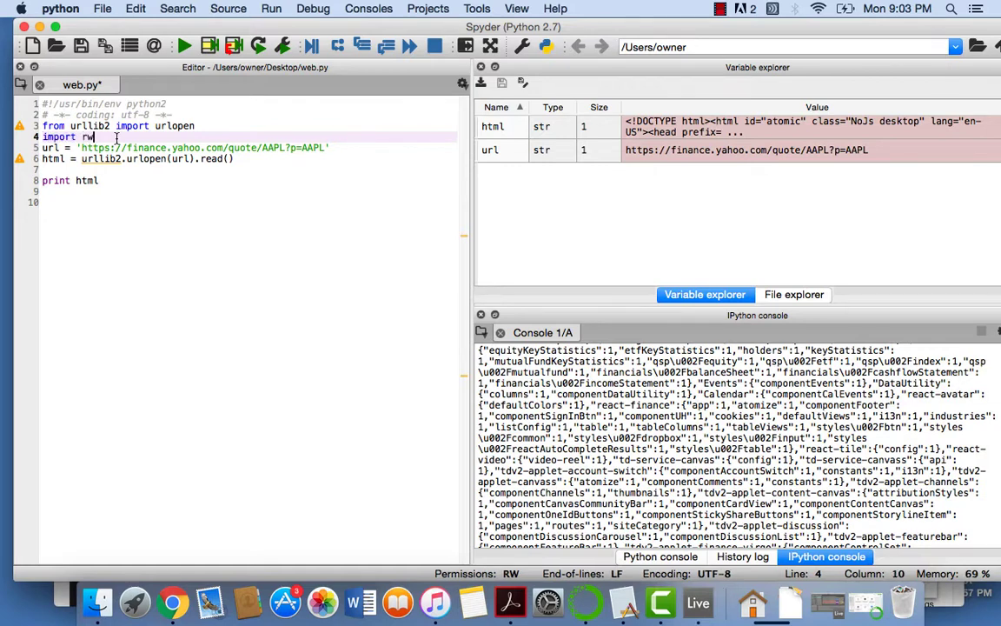
pyautogui.write('equests')
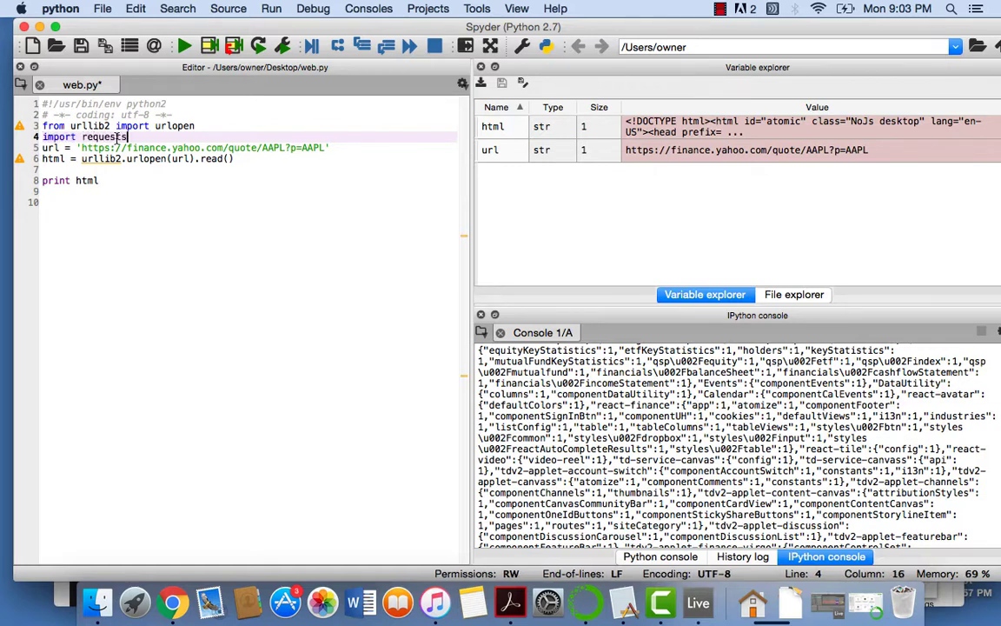
pyautogui.doubleClick(105, 135)
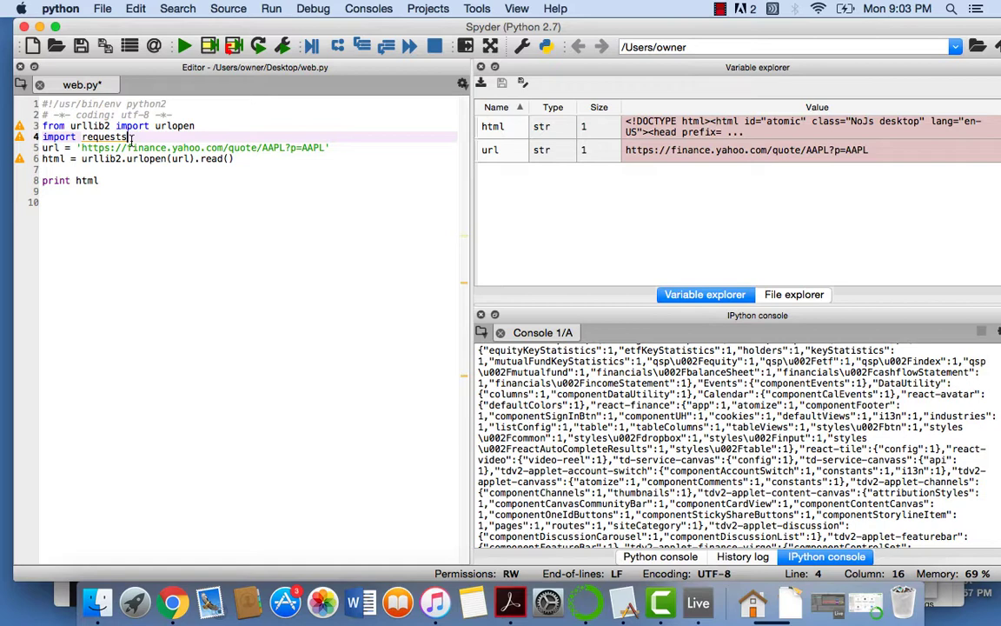
pyautogui.doubleClick(103, 136)
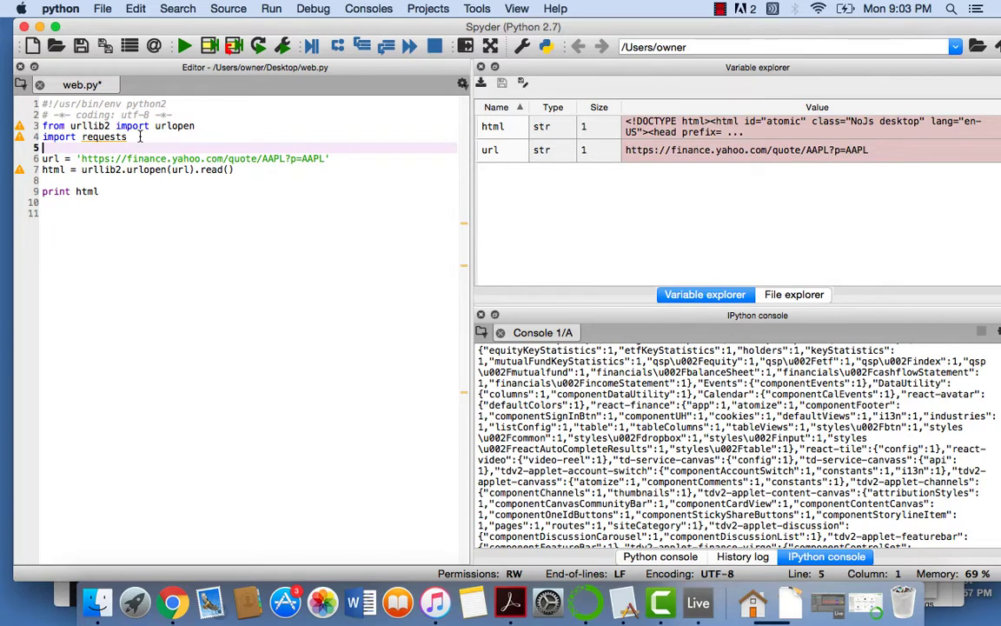
pyautogui.write('import mechanize')
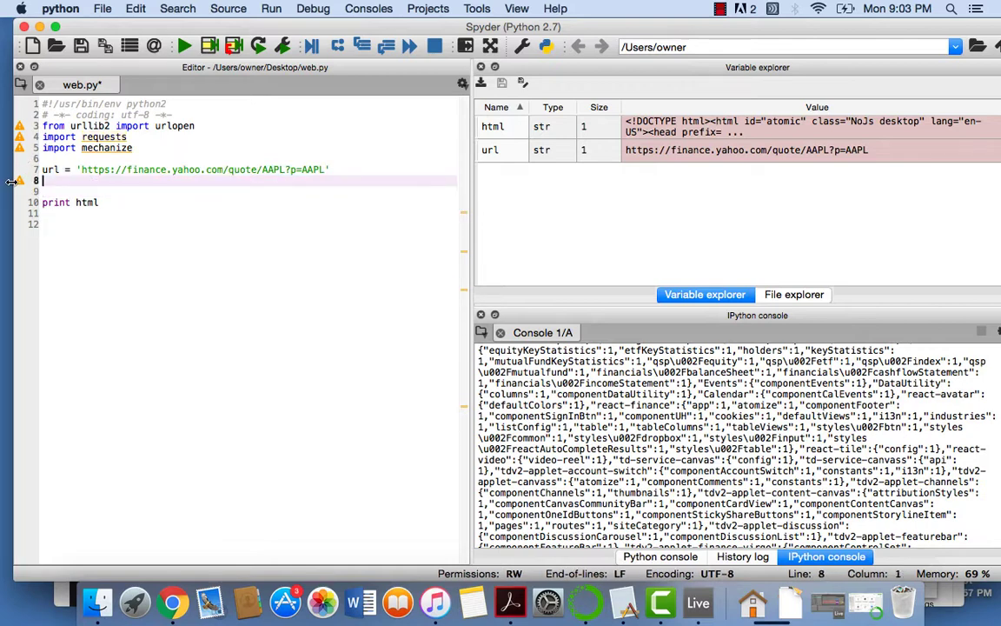
# Step: Write html = requests.get(url) below the url assignment and print html.text
pyautogui.write('html = r')
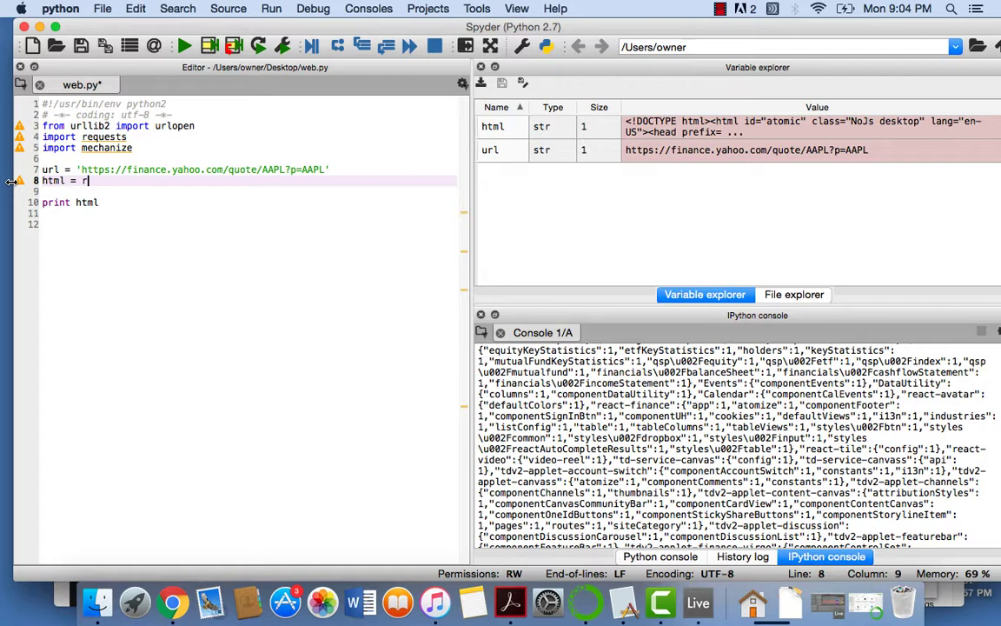
pyautogui.write('equests')
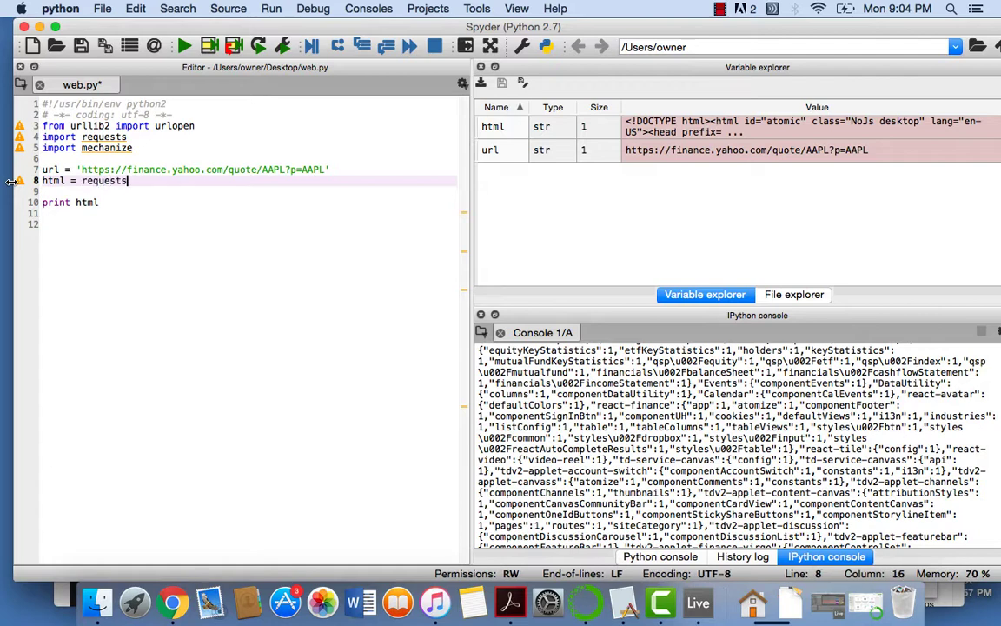
pyautogui.write('.get()')
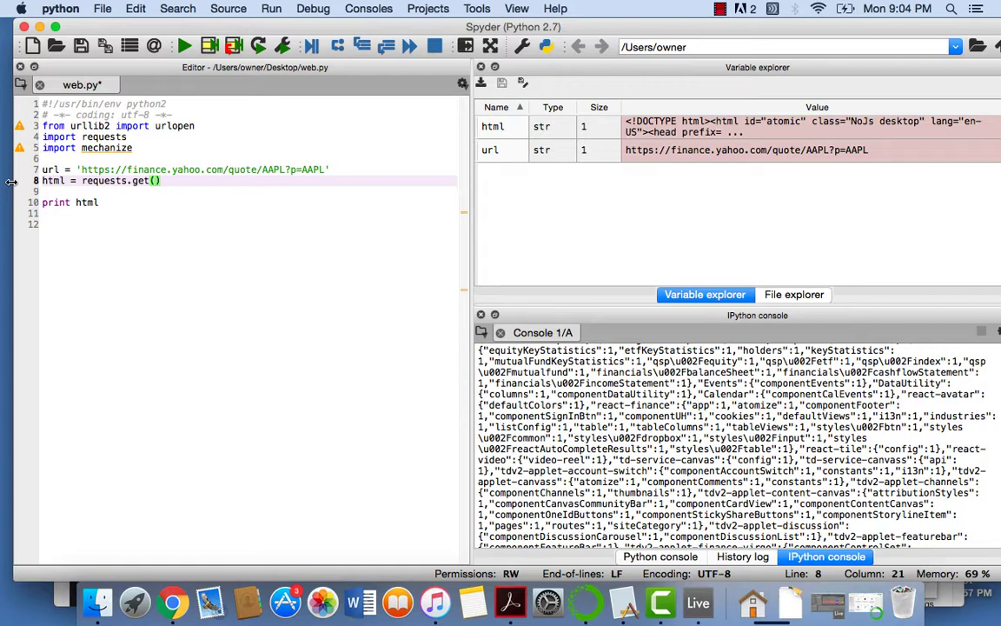
pyautogui.write('url')
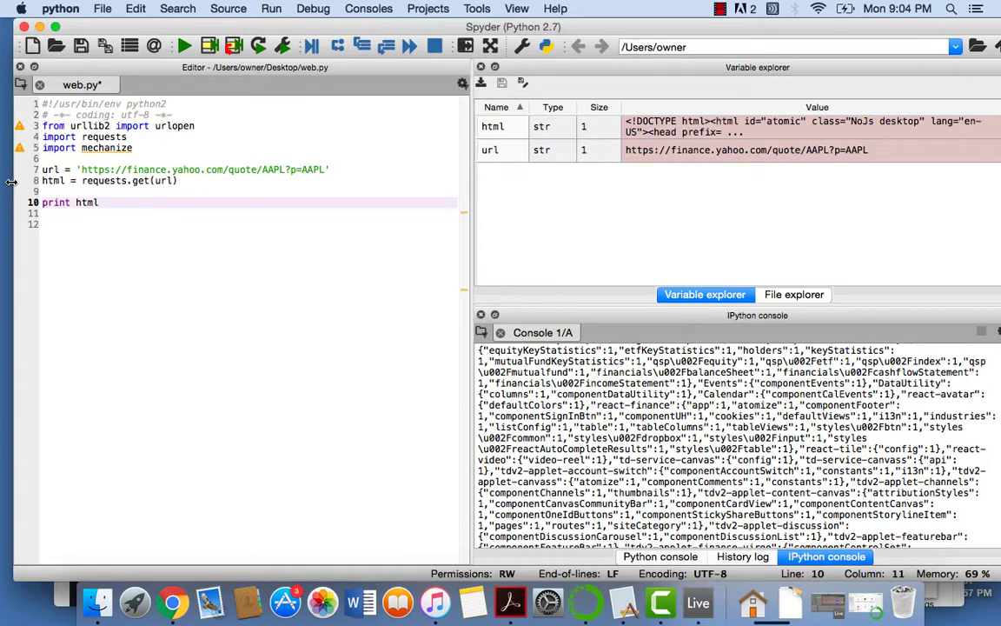
pyautogui.write('.text')
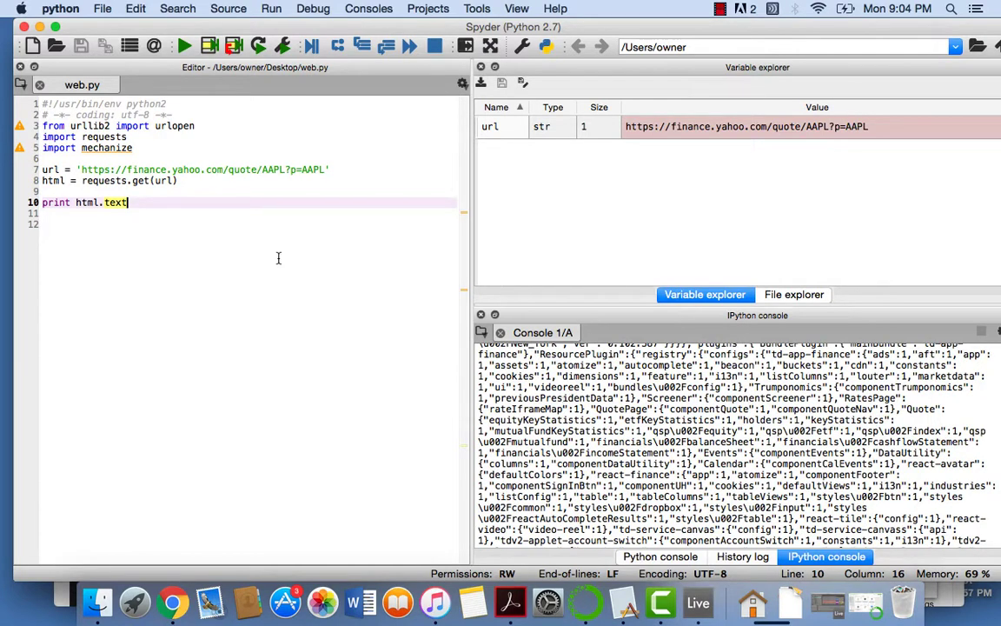
pyautogui.moveTo(193, 198)
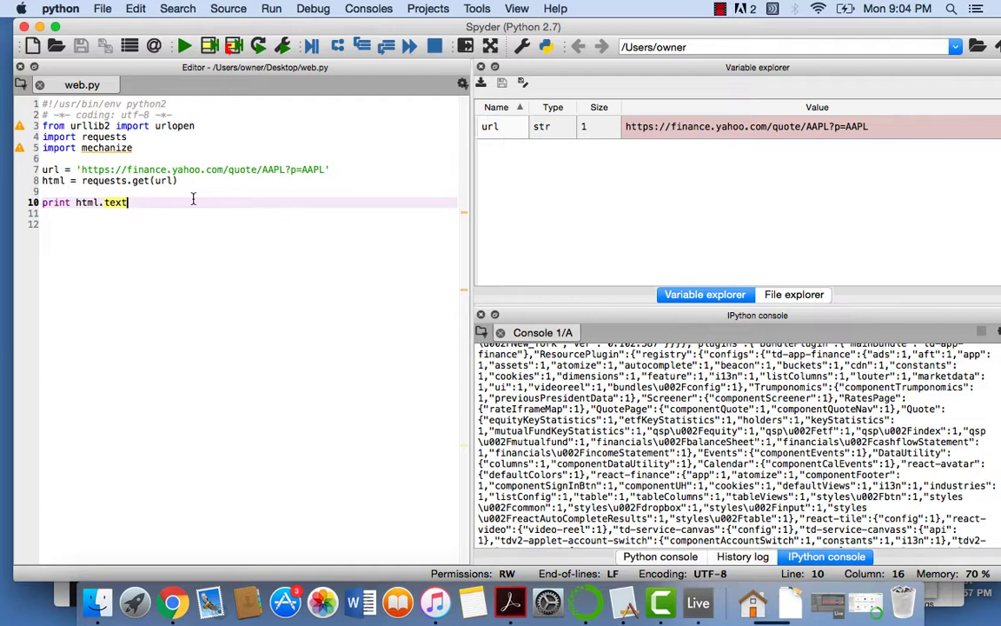
pyautogui.moveTo(414, 285)
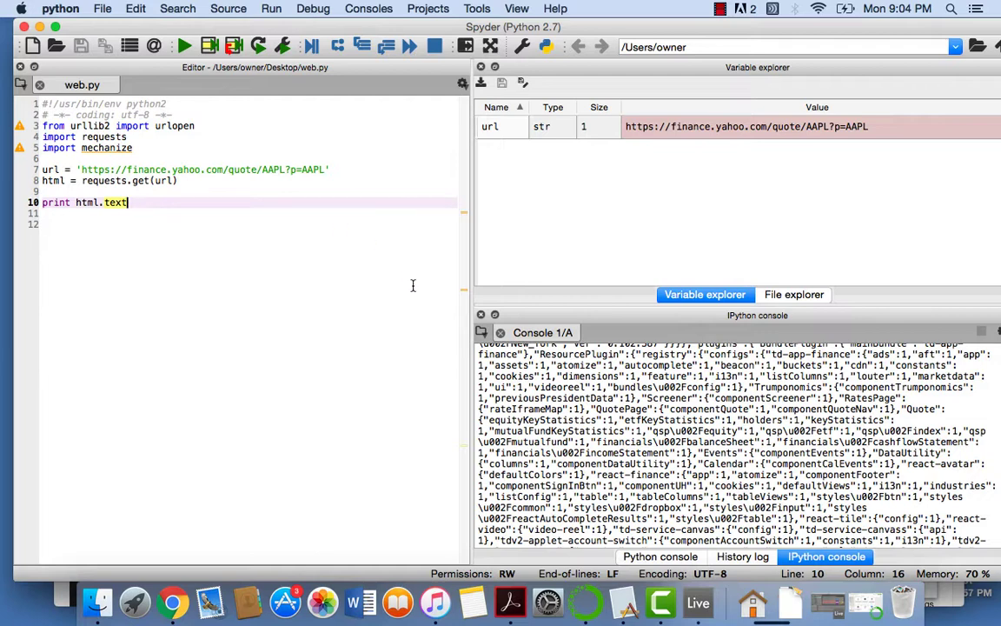